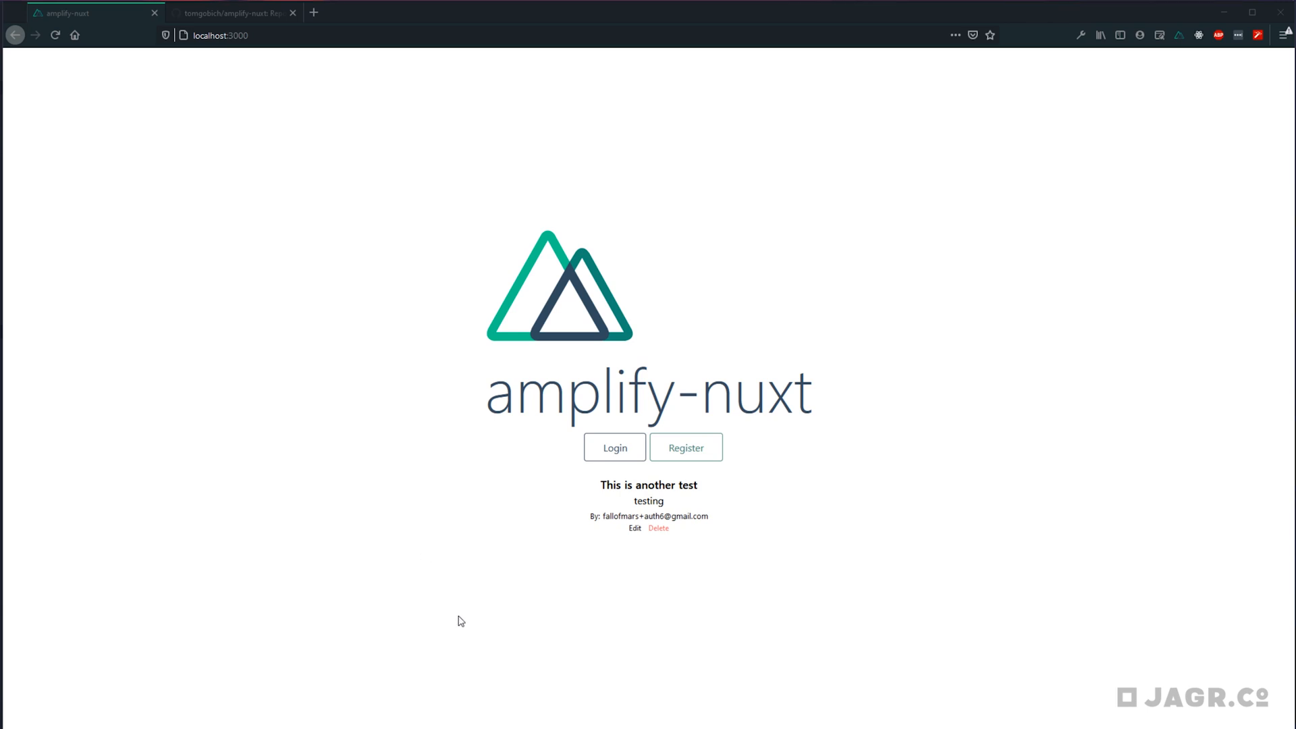
mouse_move(511, 328)
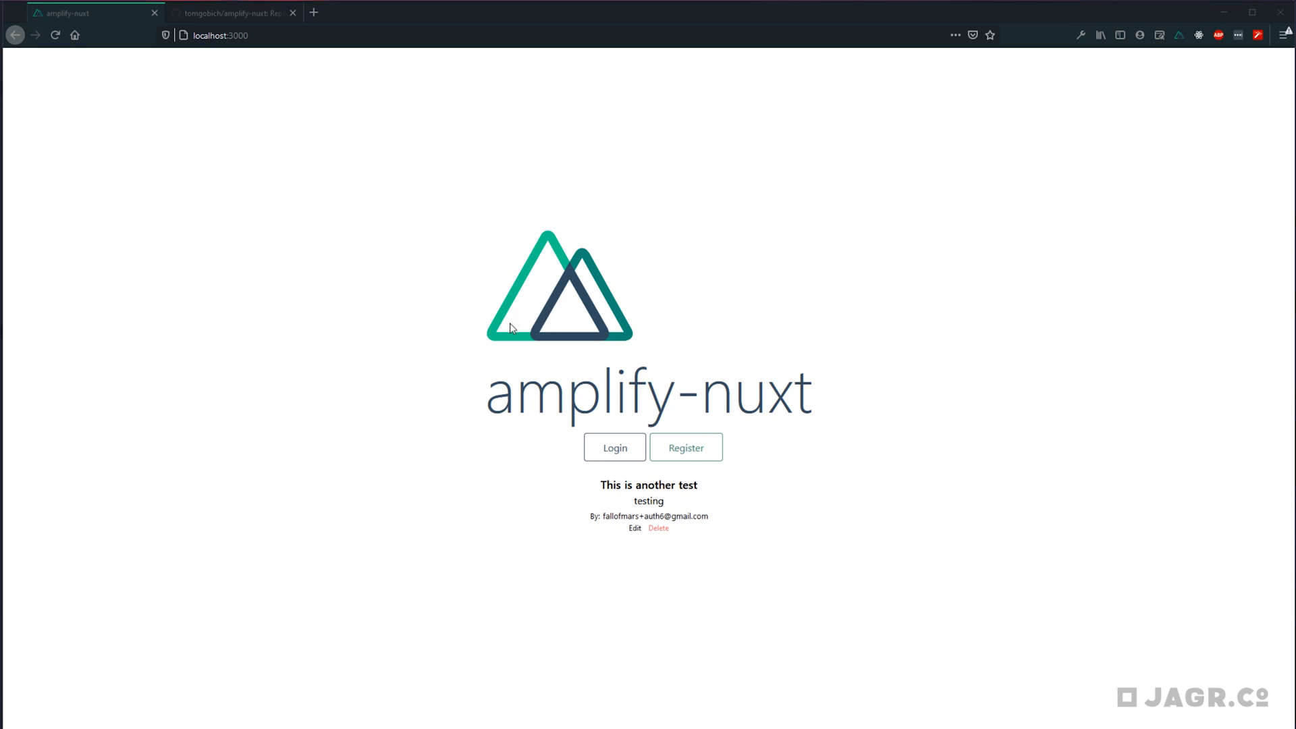
mouse_move(476, 338)
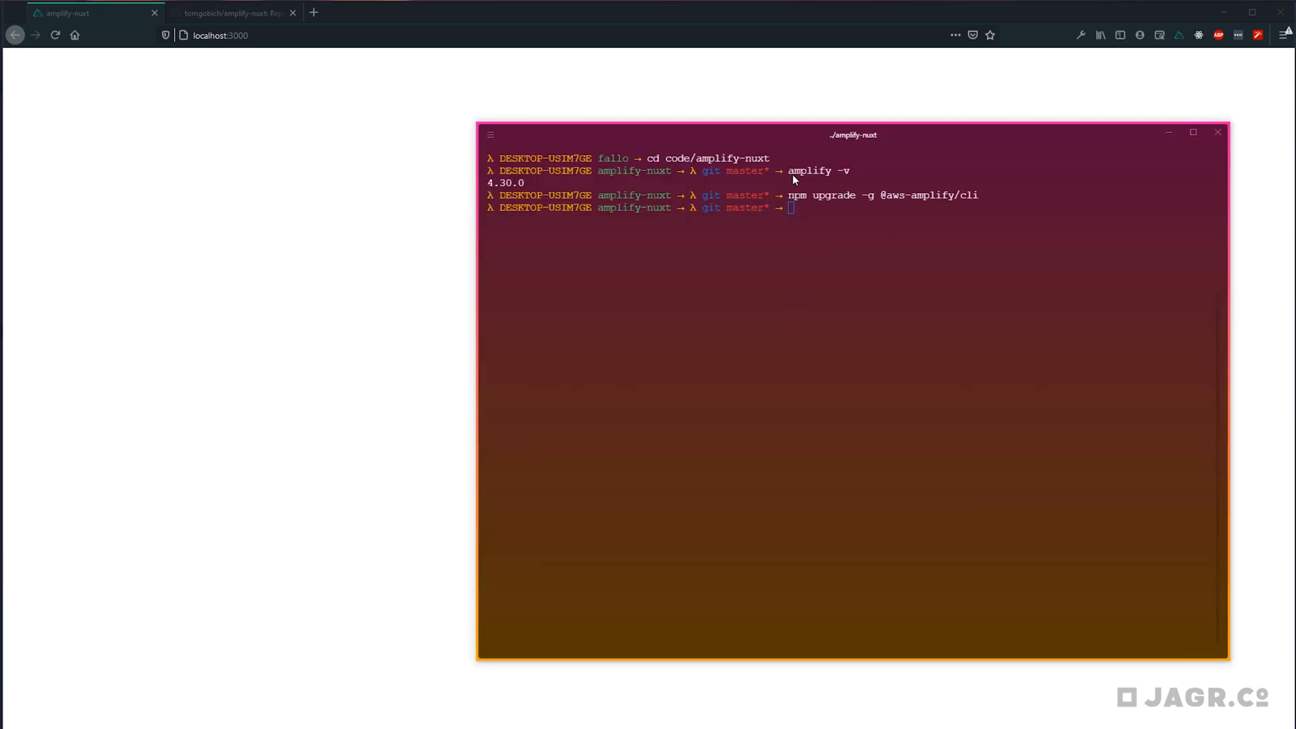
mouse_move(496, 191)
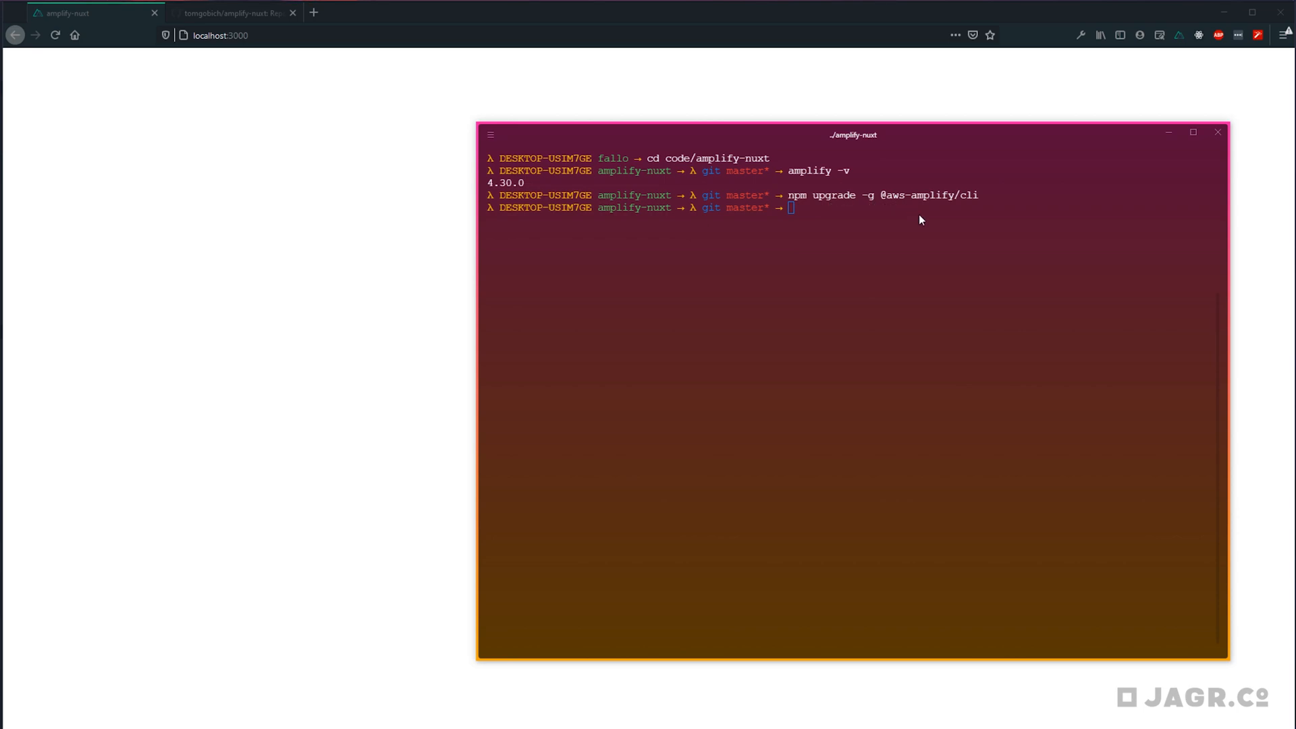
mouse_move(636, 327)
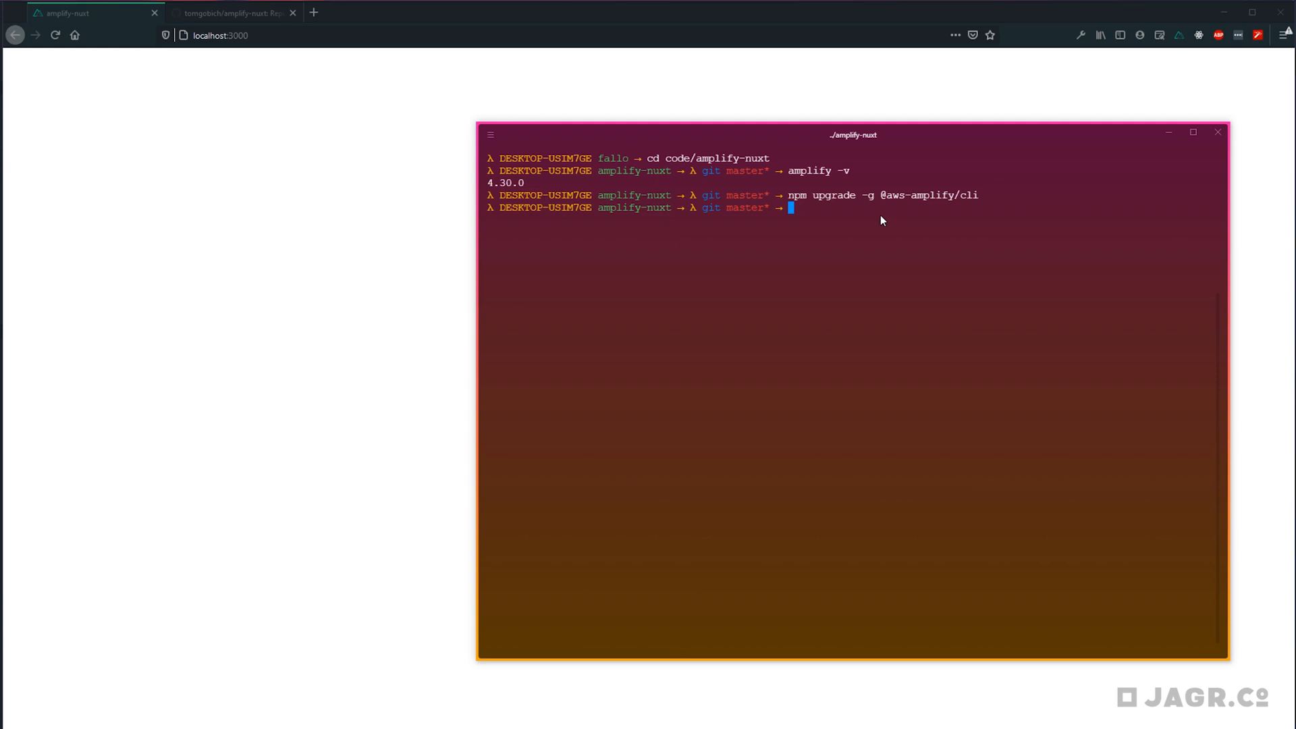
Step: Run amplify add hosting with Amplify Console hosting and continuous Git-based deployment
type("amplify add h")
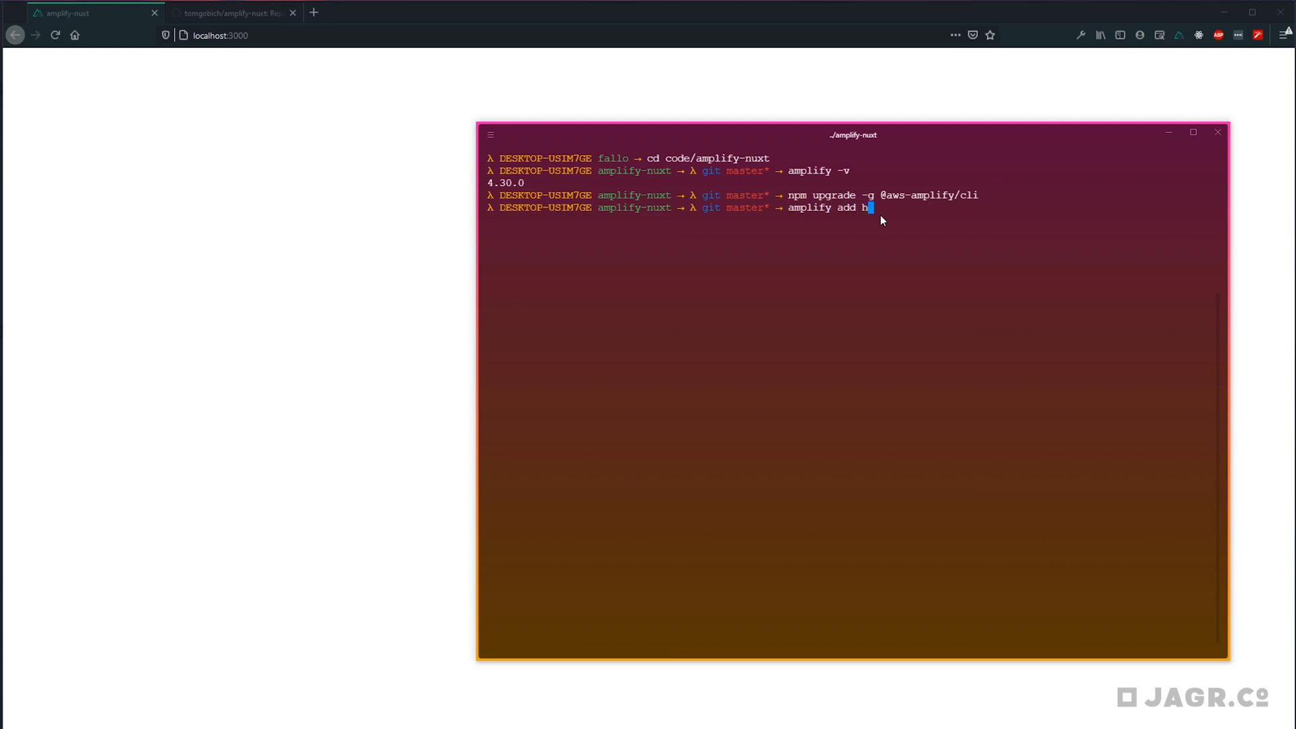
type("osting")
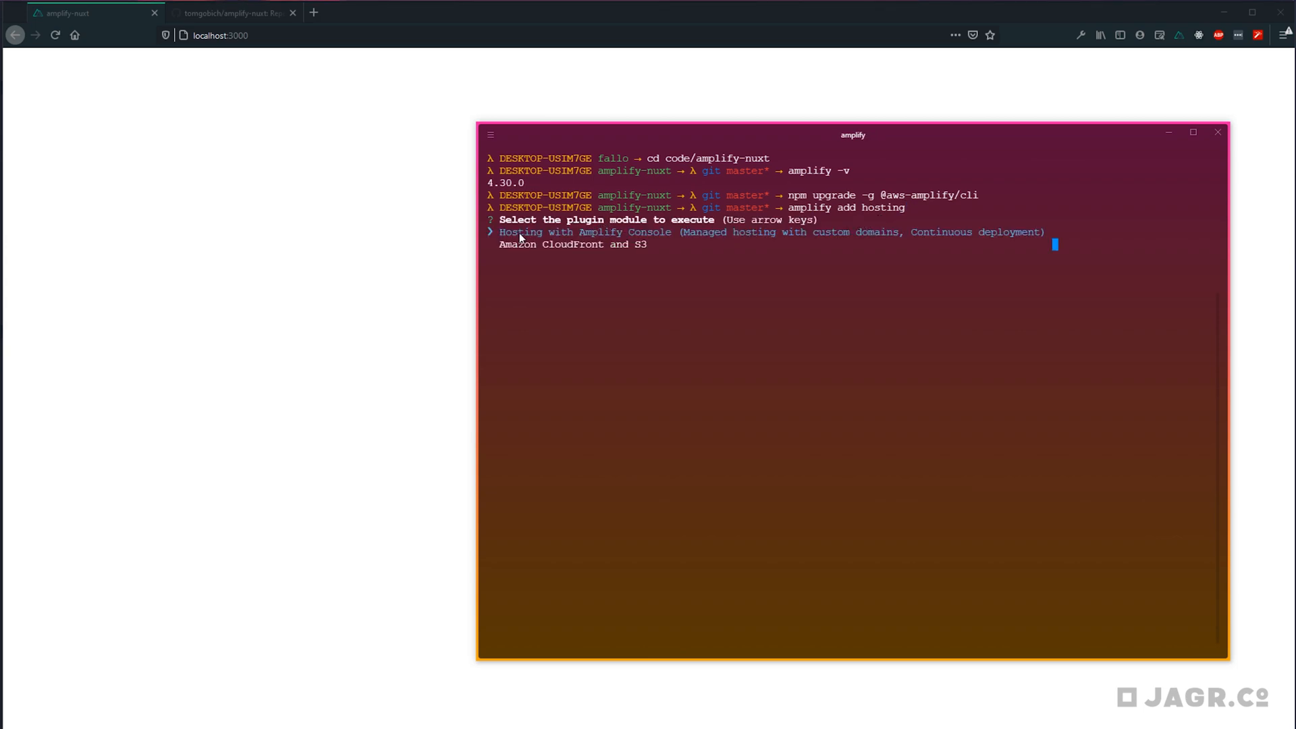
mouse_move(744, 264)
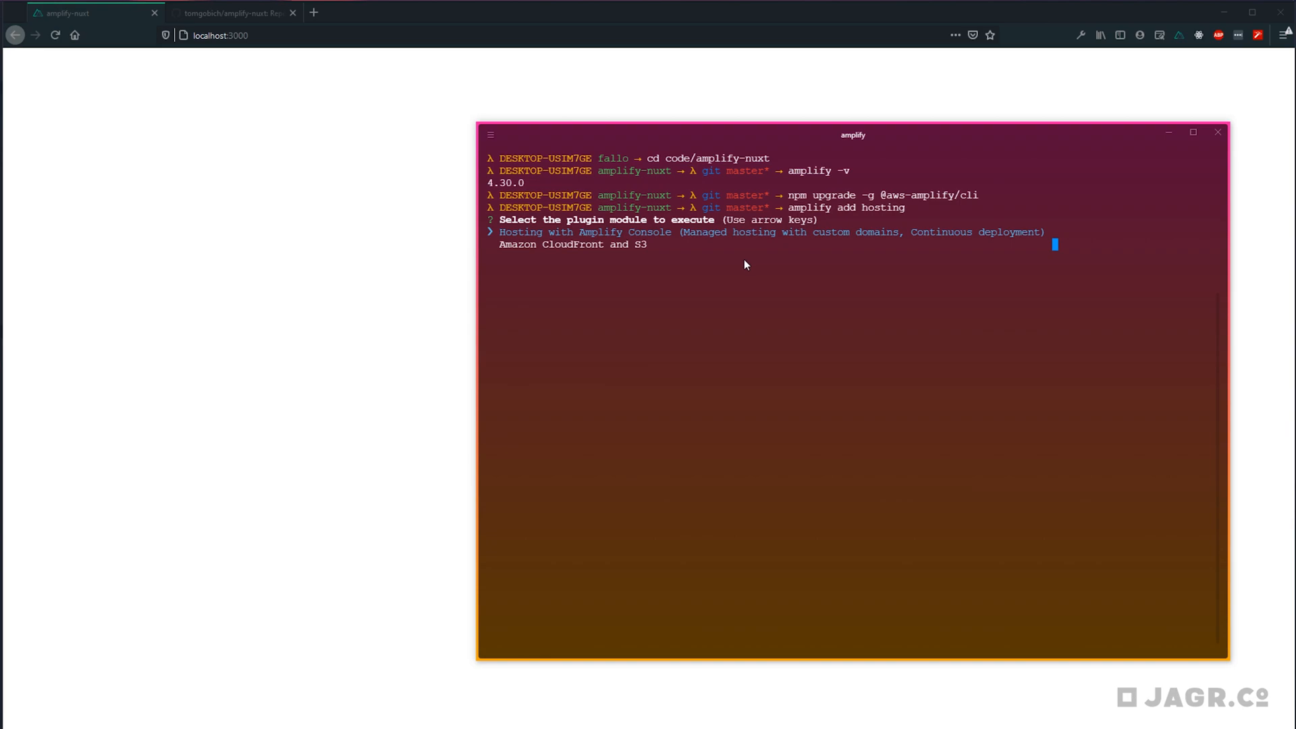
key("enter")
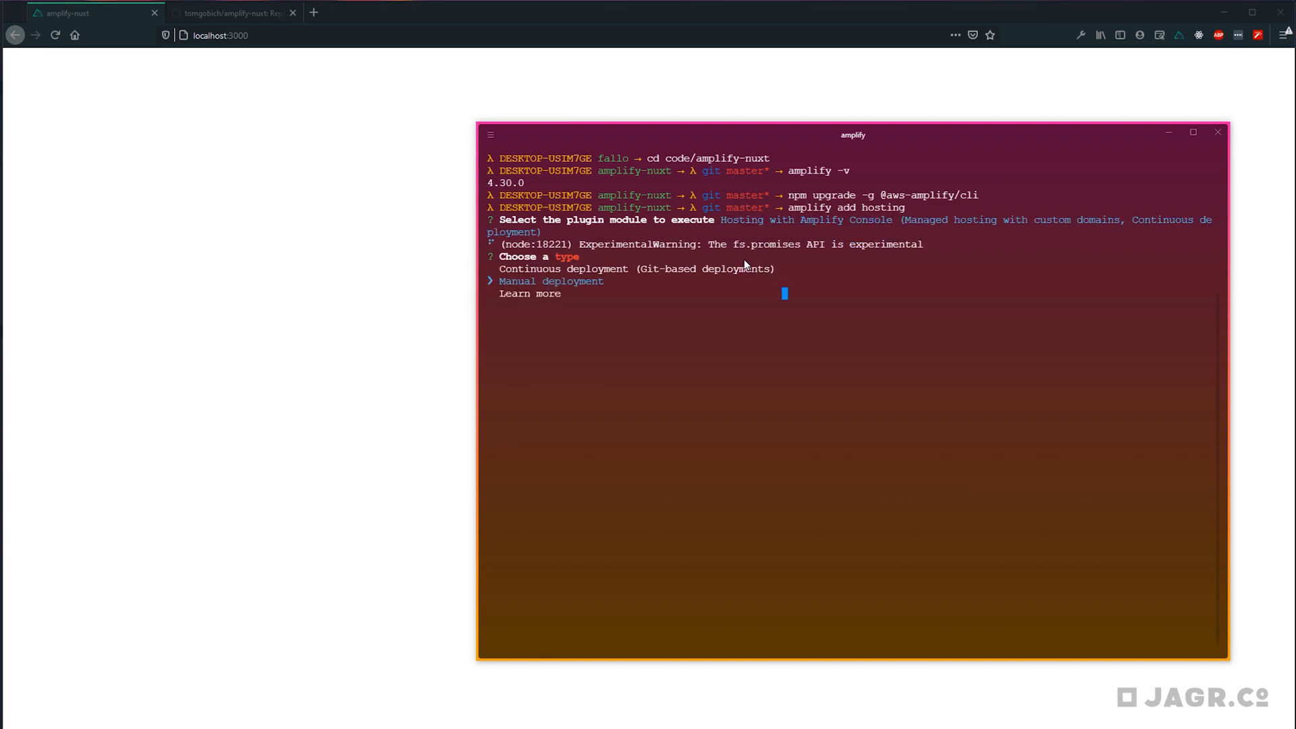
key("Up")
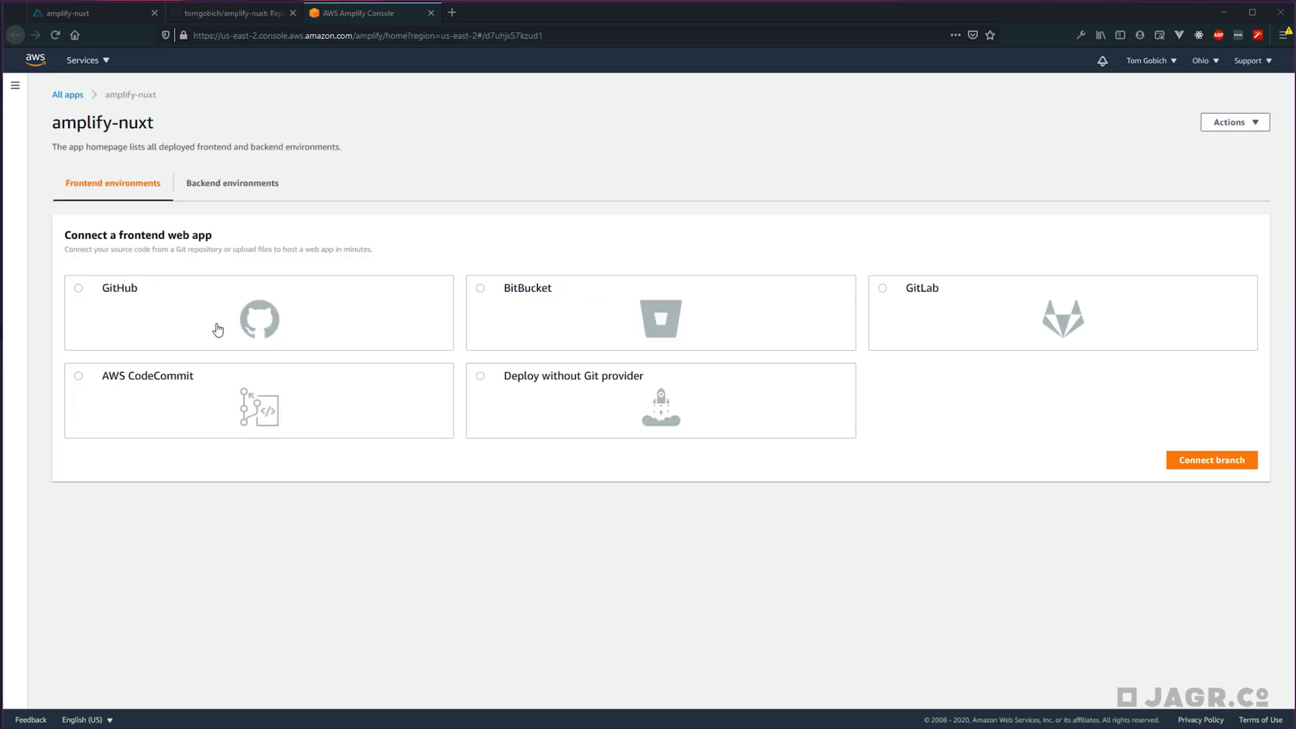
mouse_move(695, 474)
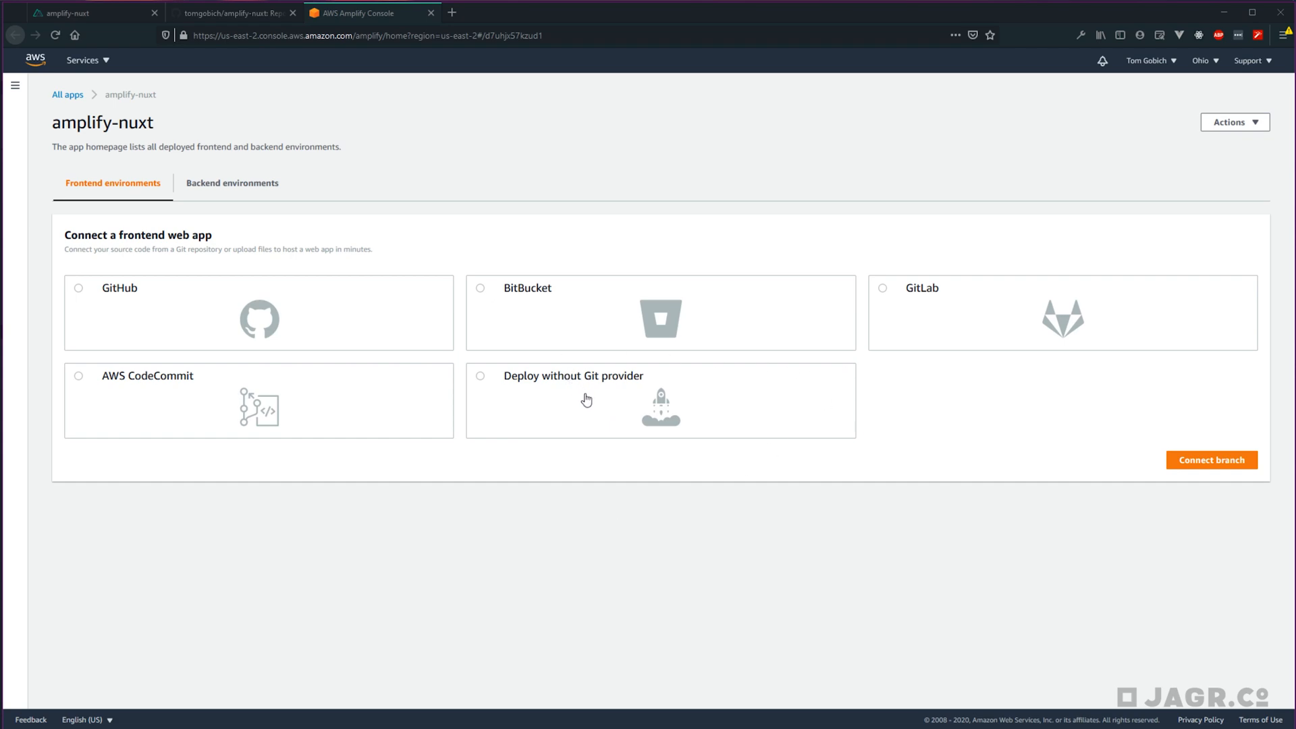
Step: Select GitHub as the source provider and start connecting a branch
left_click(78, 288)
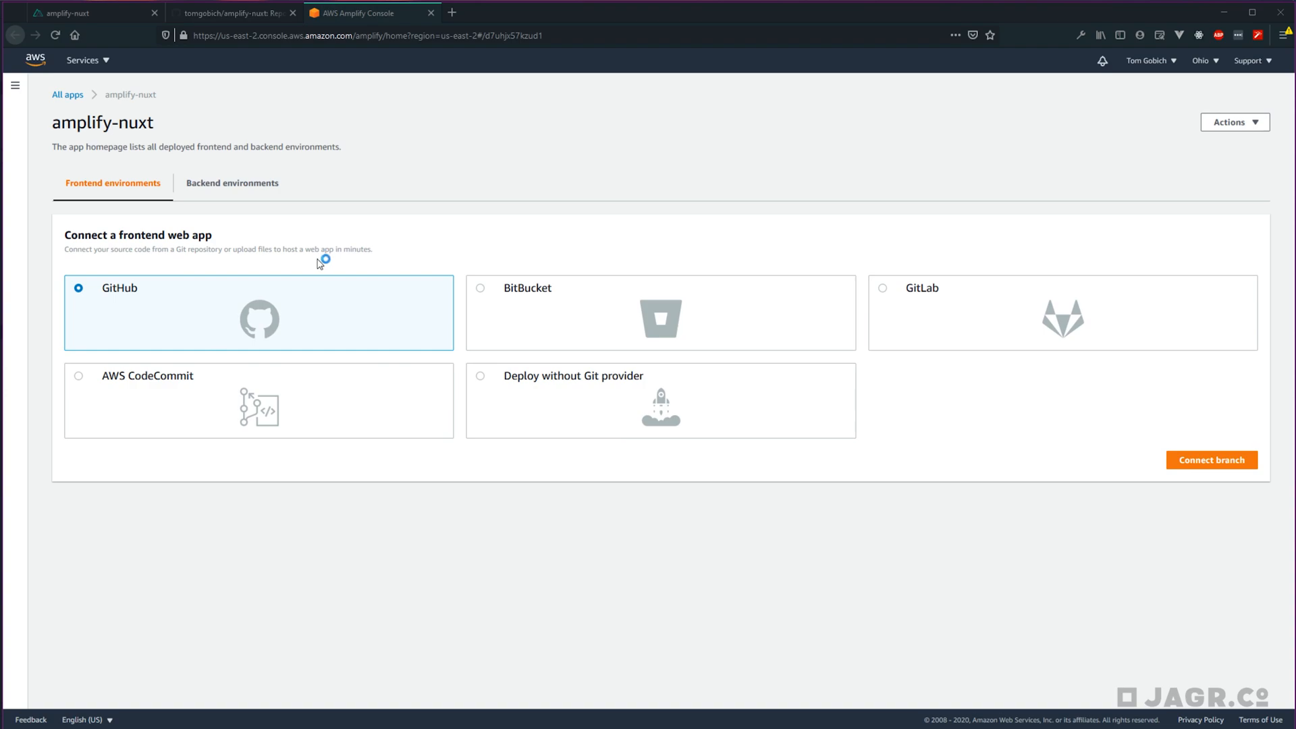
left_click(1211, 459)
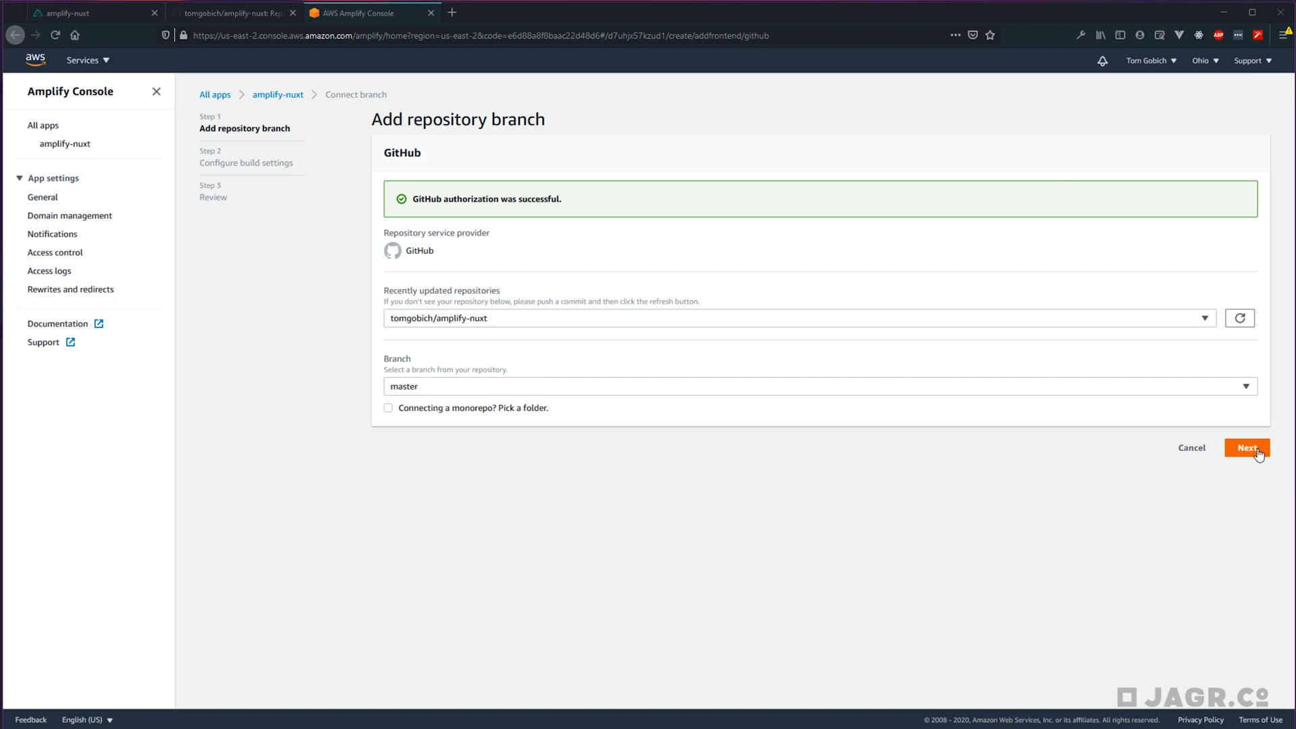
Step: Continue to build settings and choose the dev backend environment
left_click(1246, 447)
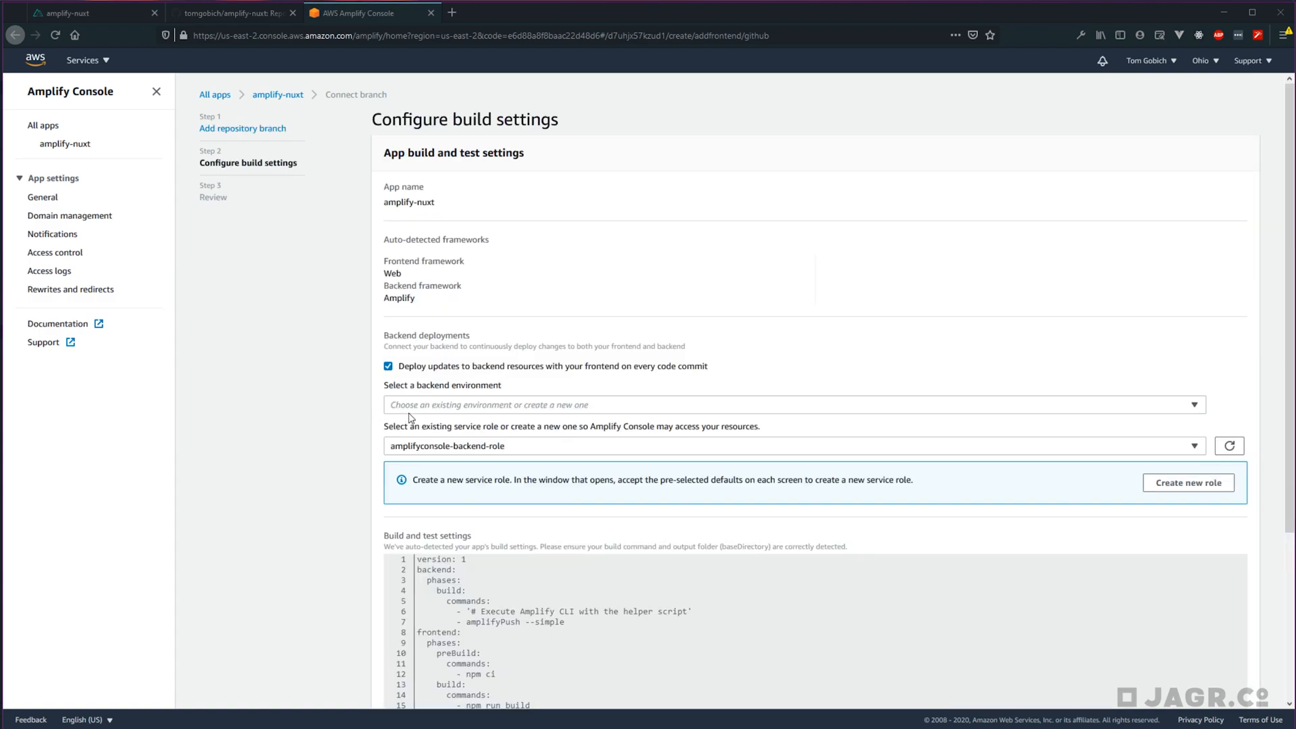
left_click(789, 405)
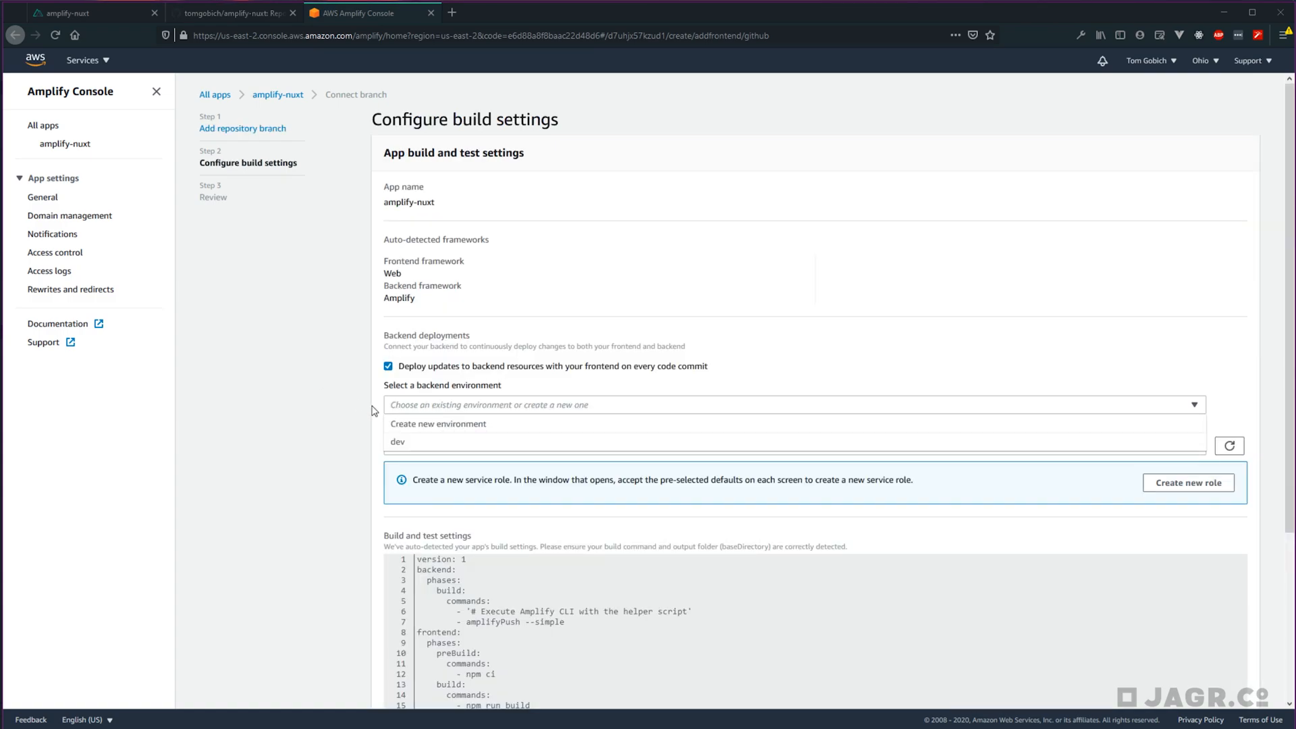
left_click(398, 441)
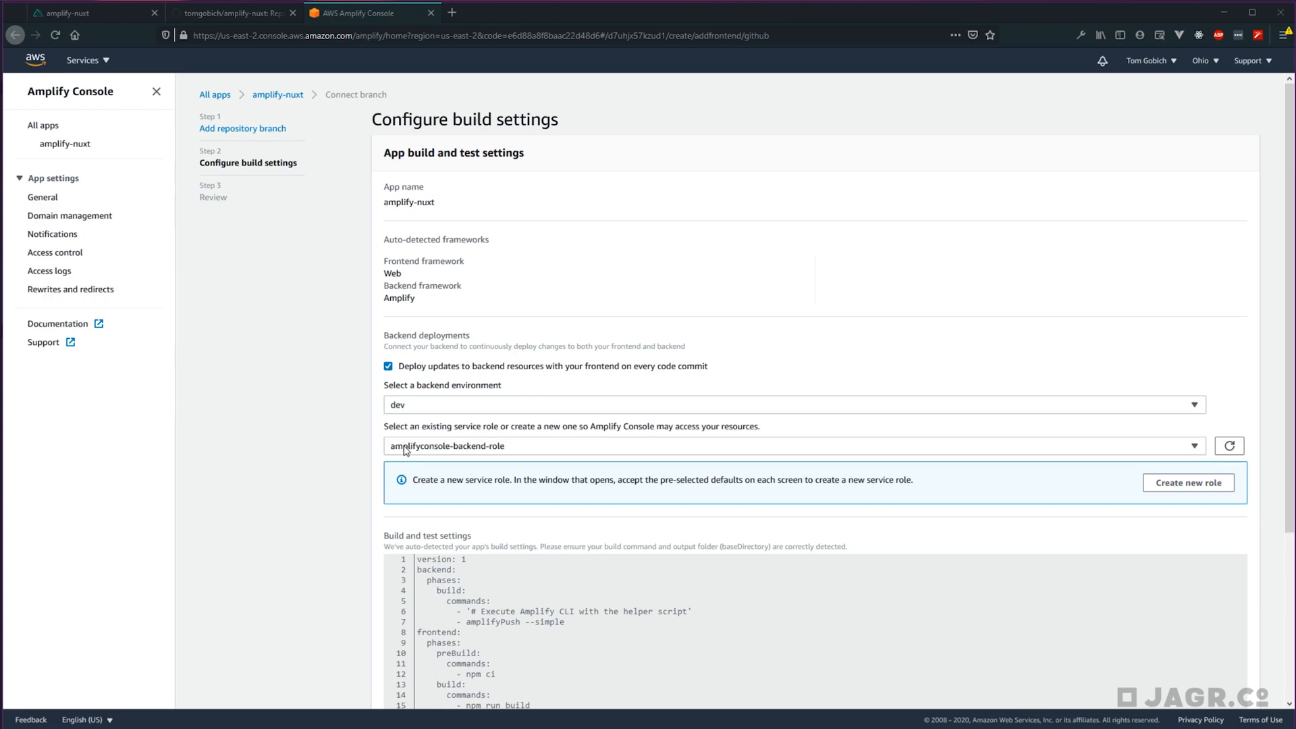
scroll("down", 3)
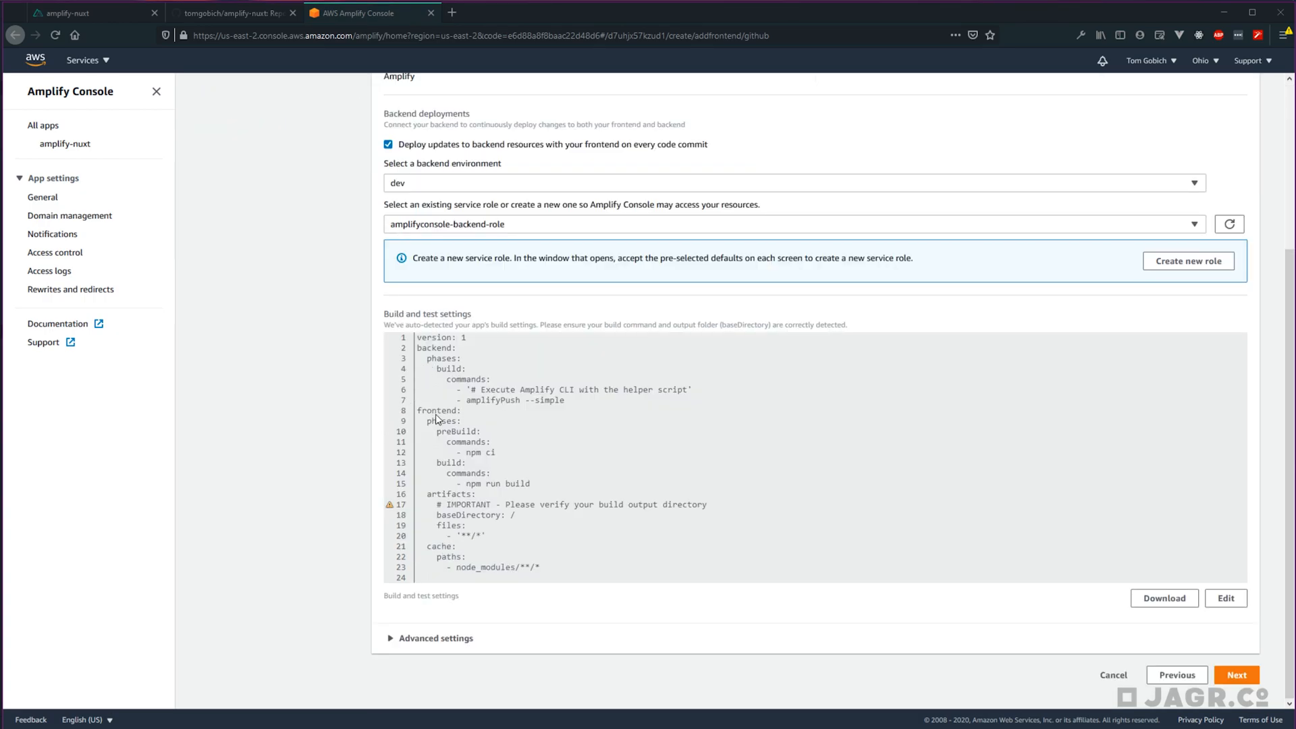
Step: Review the auto-detected build commands in the editor and close without changes
left_click(1226, 598)
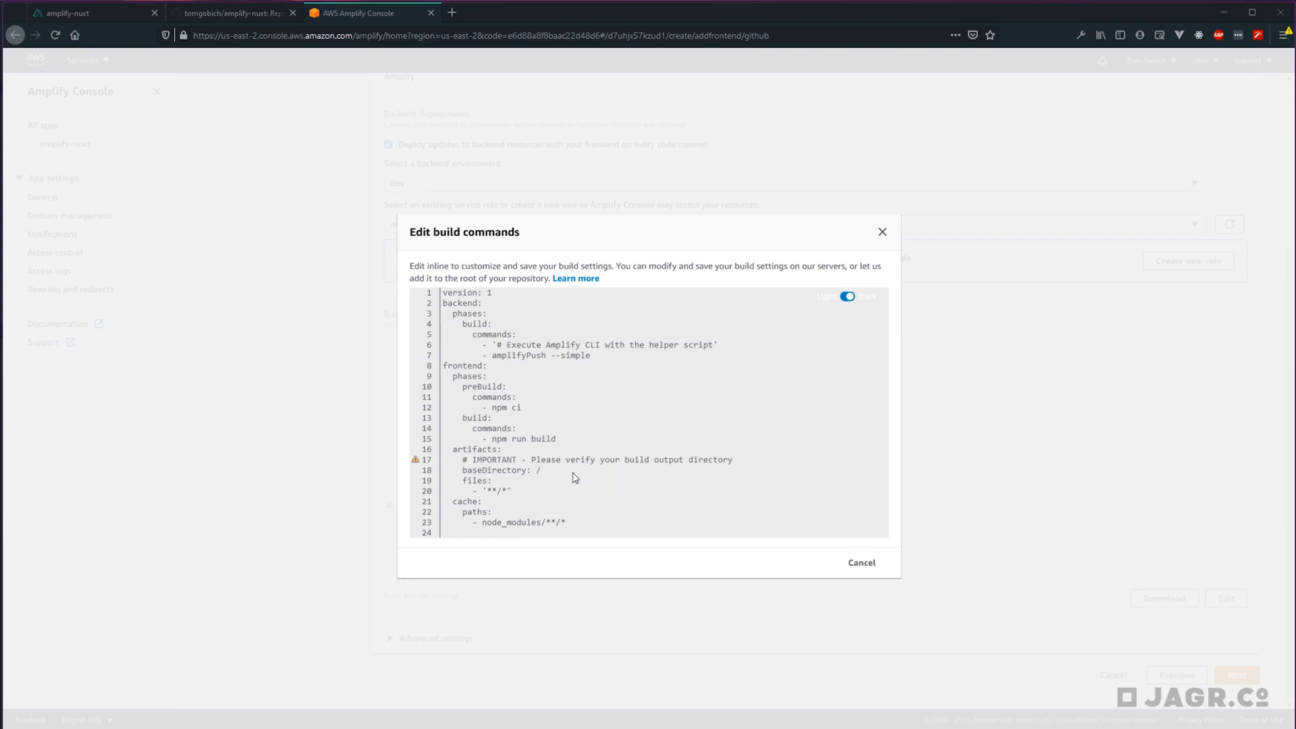
mouse_move(562, 480)
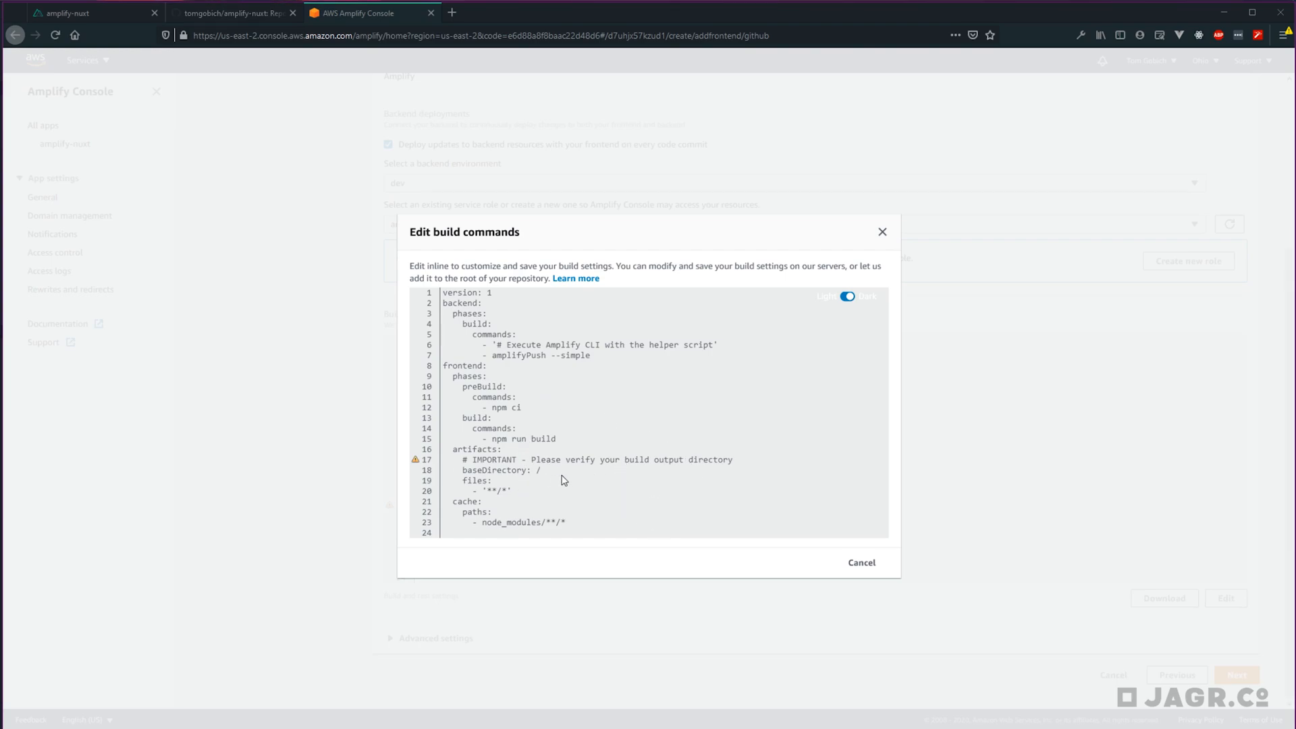
left_click(860, 562)
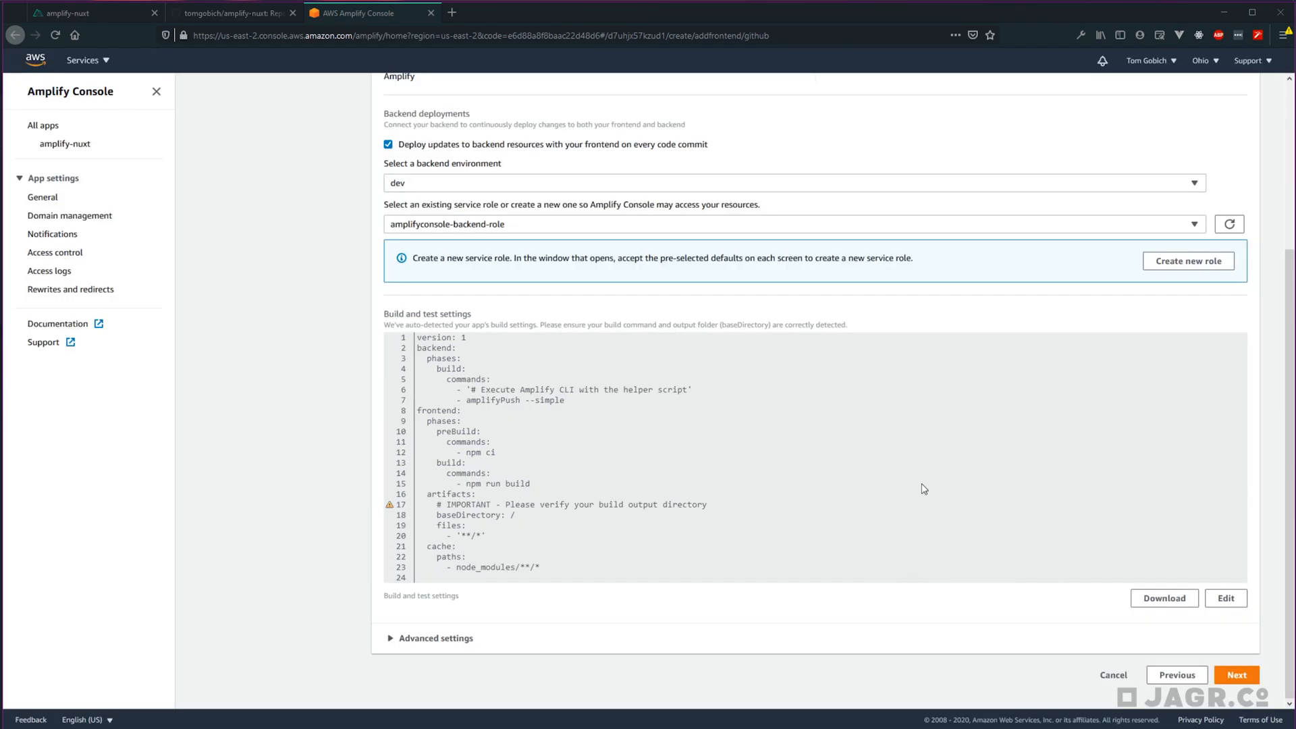
mouse_move(959, 523)
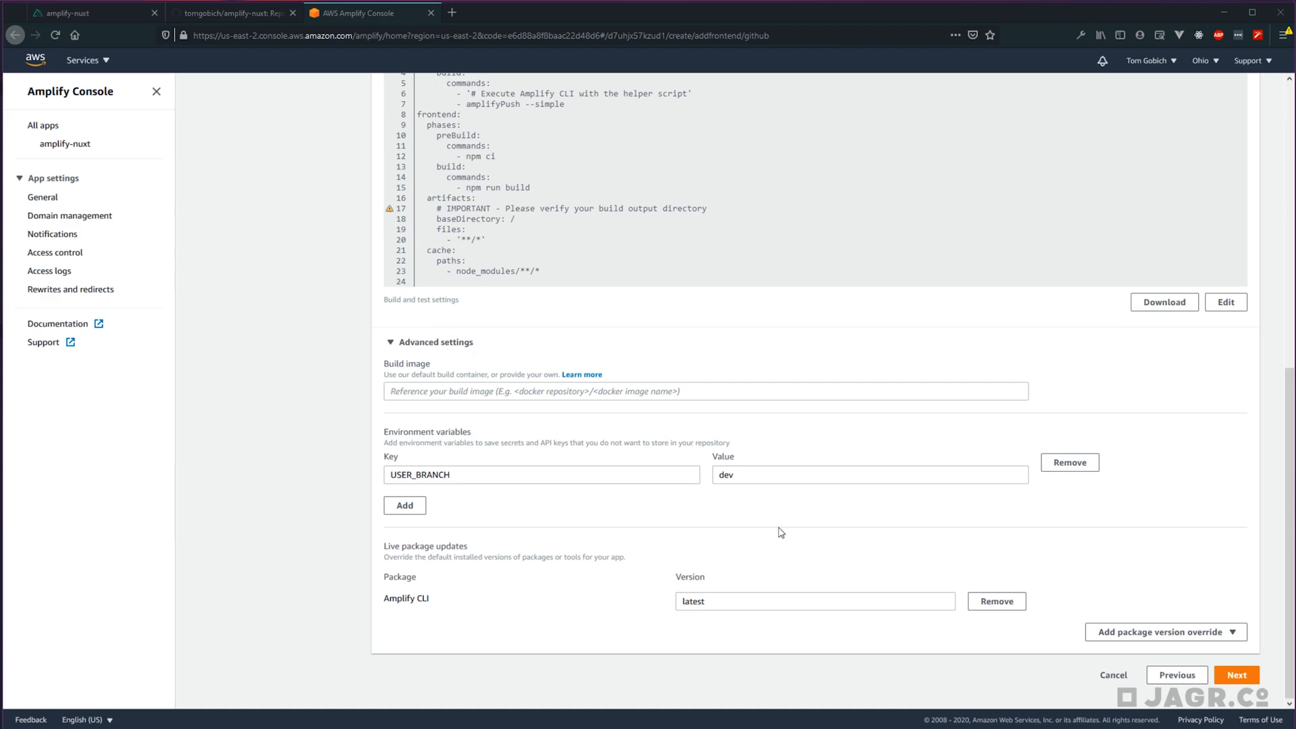
mouse_move(1122, 621)
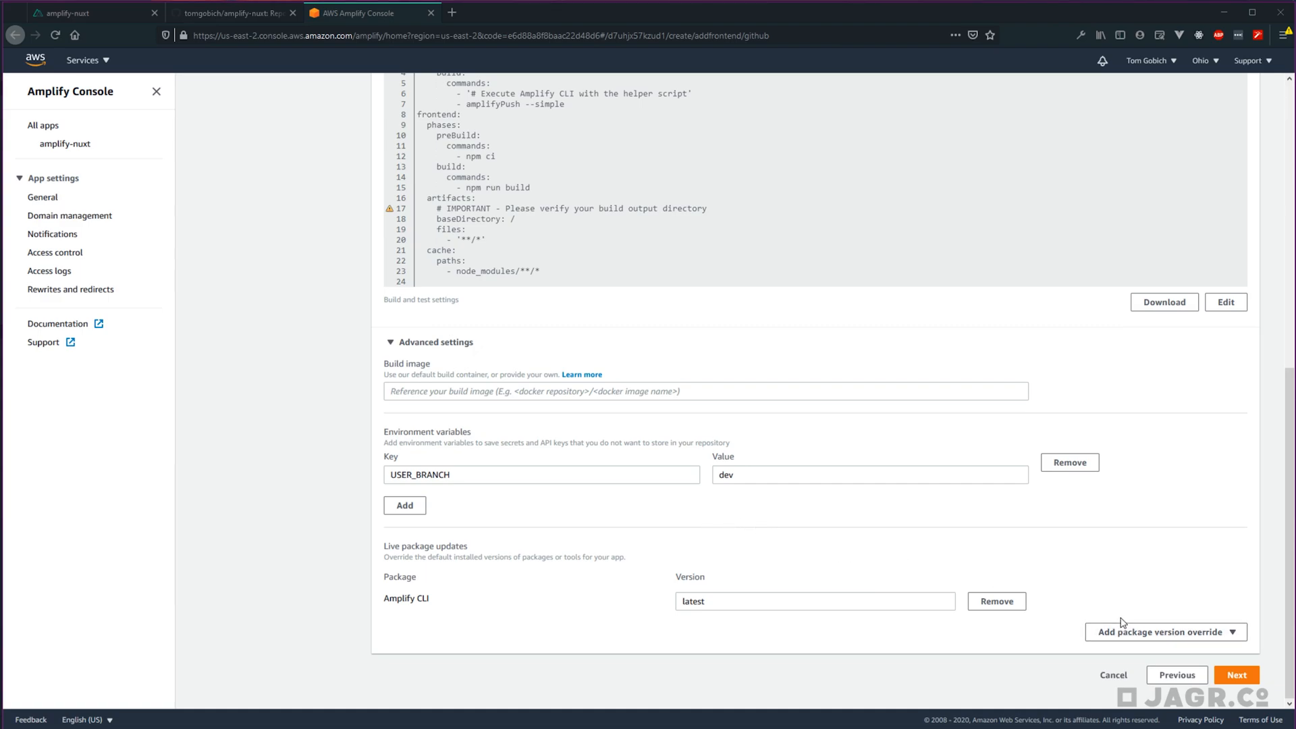
Step: Save and deploy master, then open its amplifyapp.com site showing the Welcome placeholder
left_click(1234, 675)
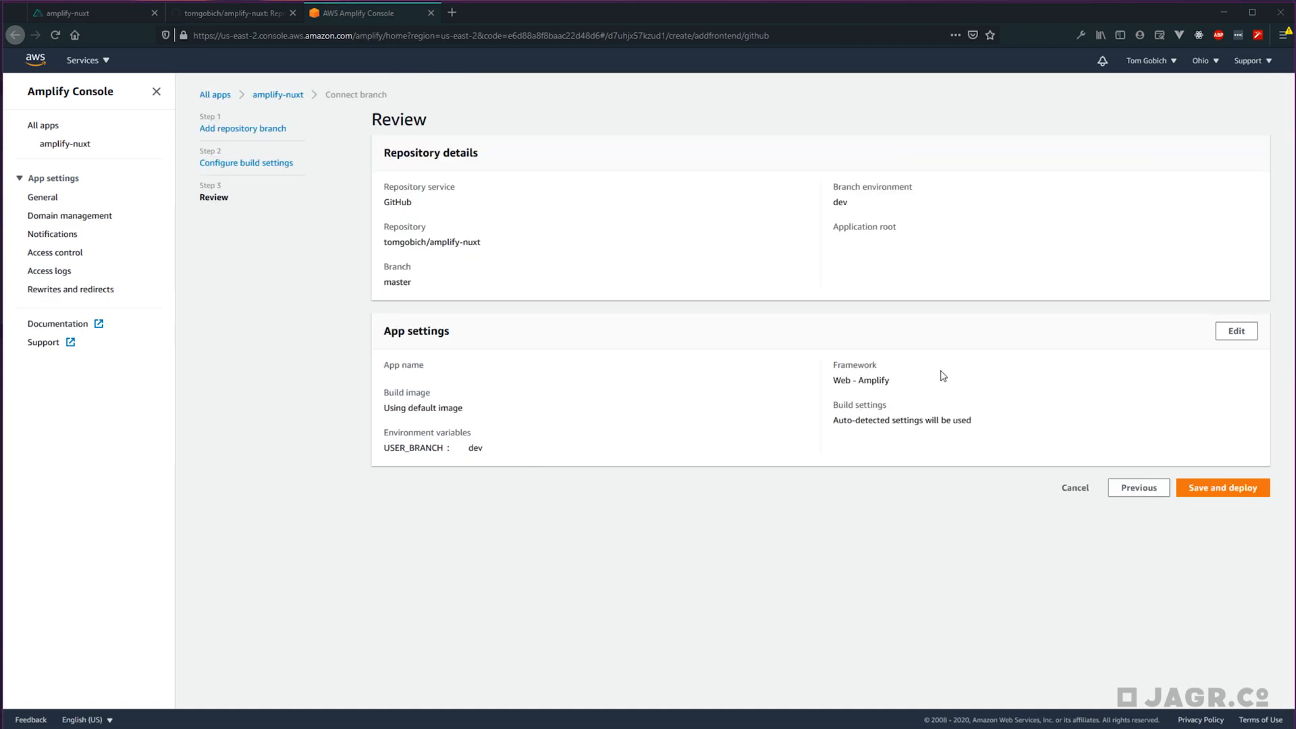
left_click(1222, 486)
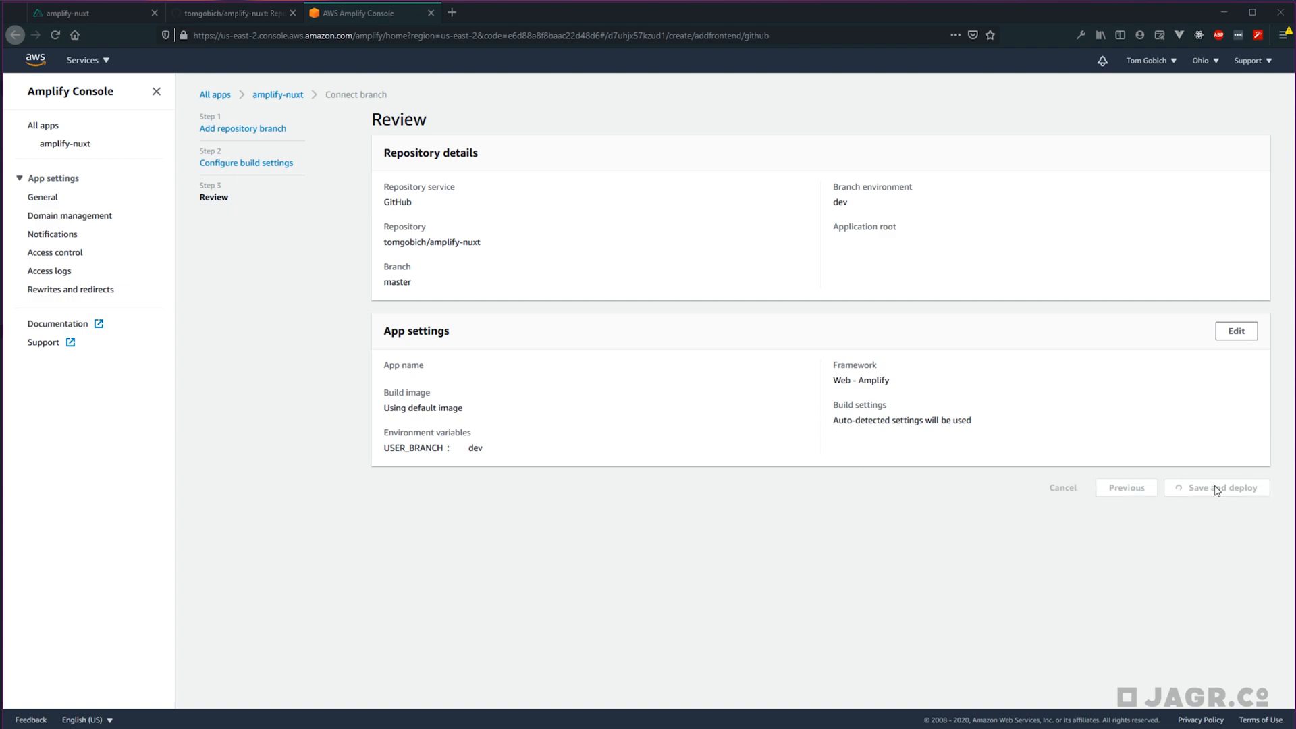
left_click(1215, 487)
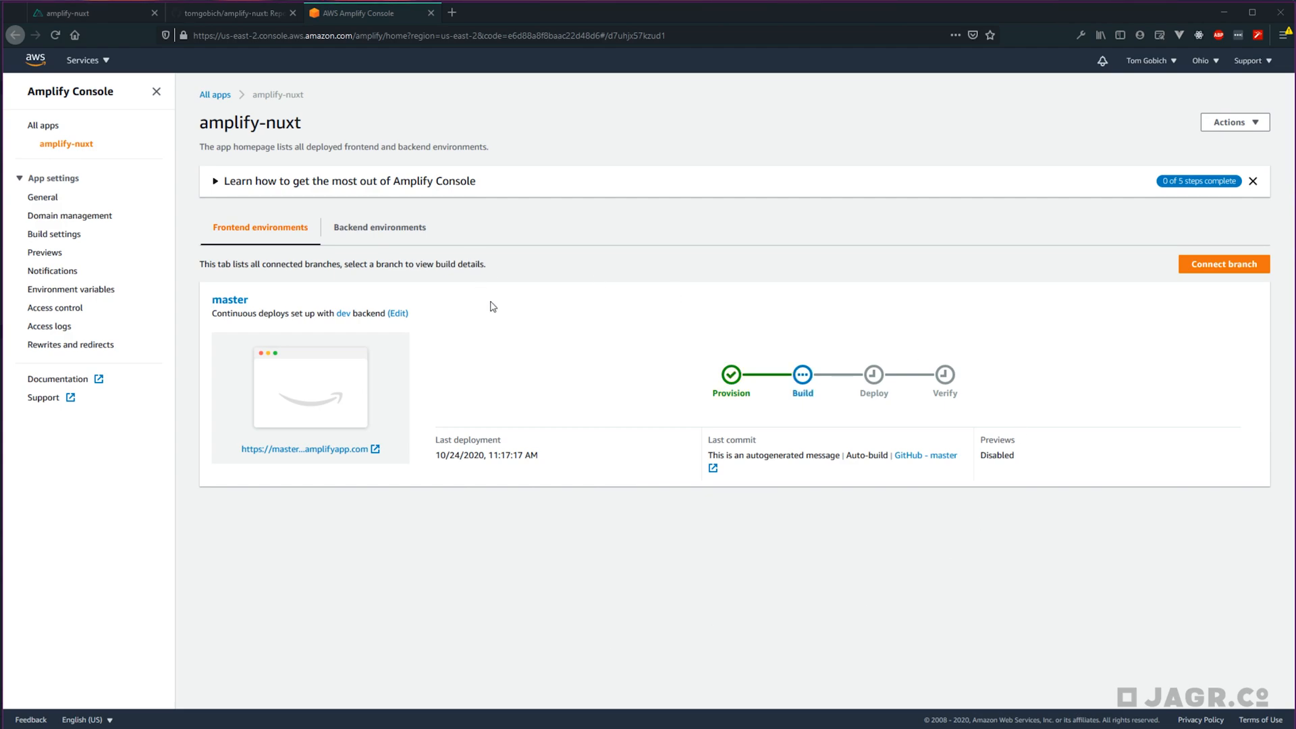
mouse_move(534, 322)
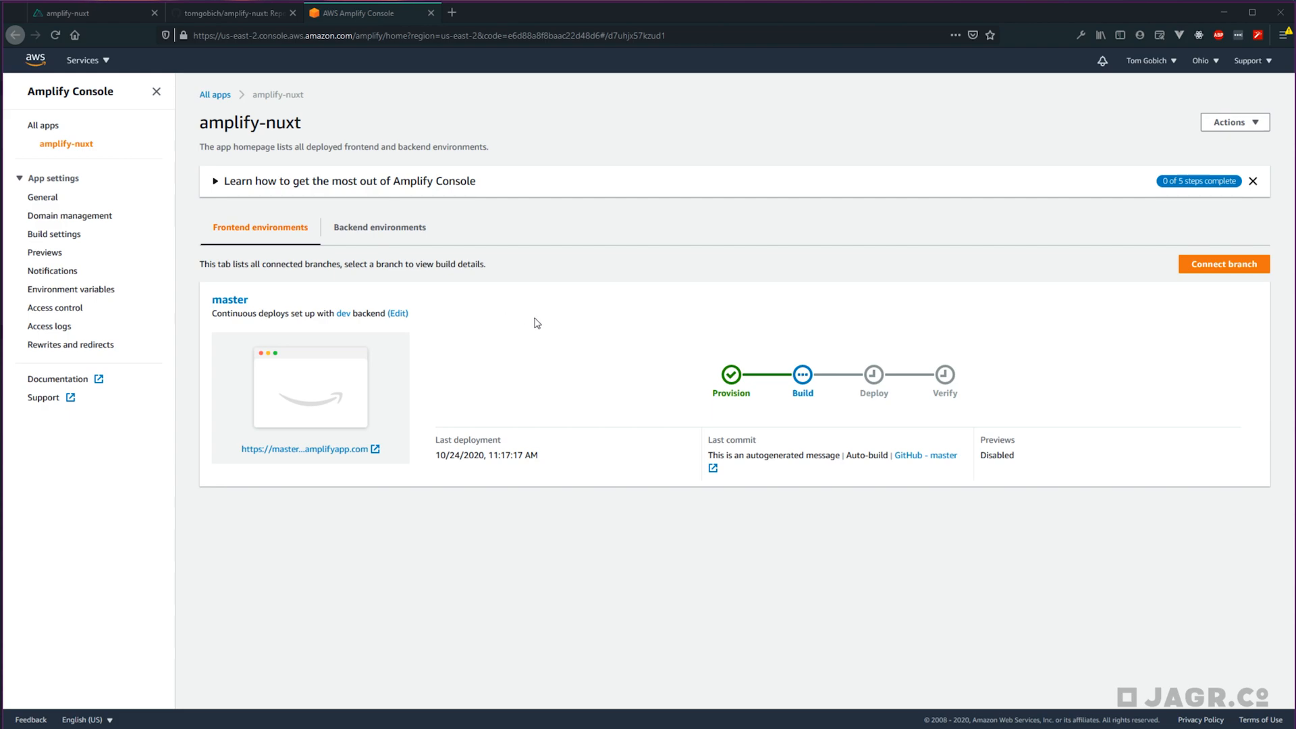
mouse_move(376, 460)
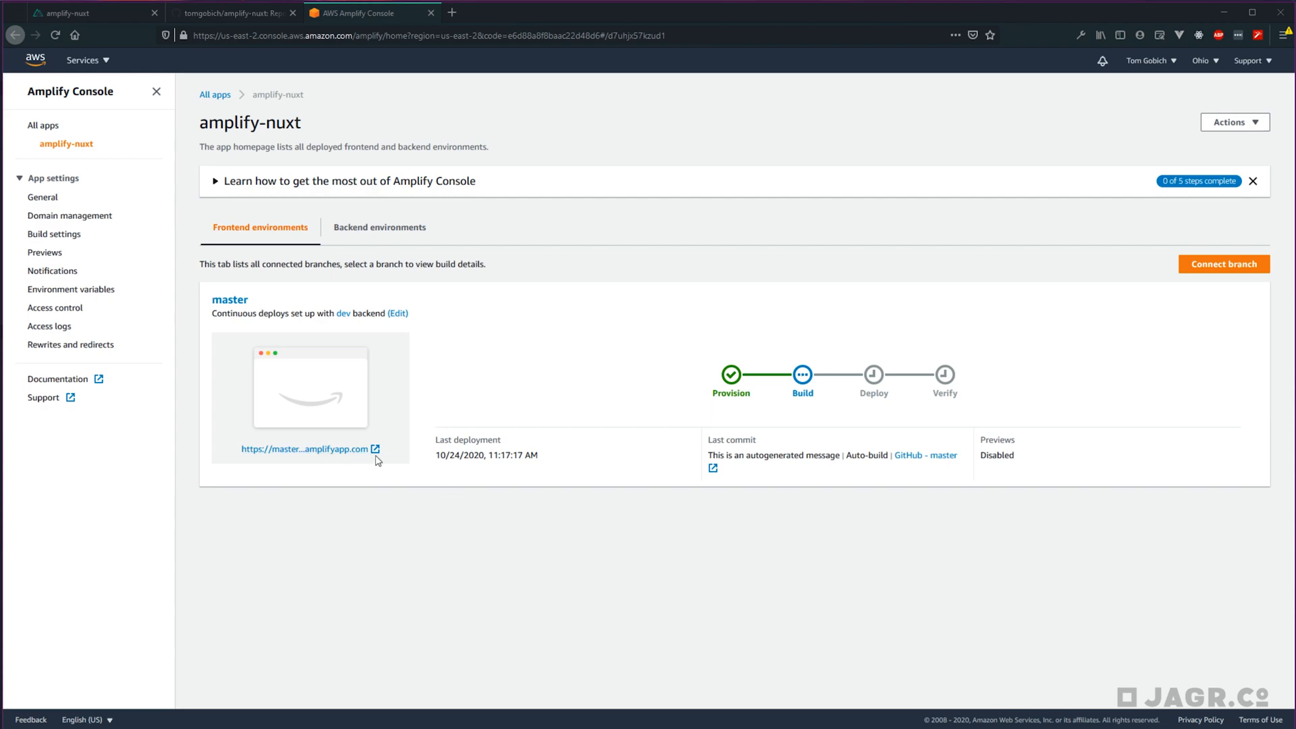
left_click(304, 449)
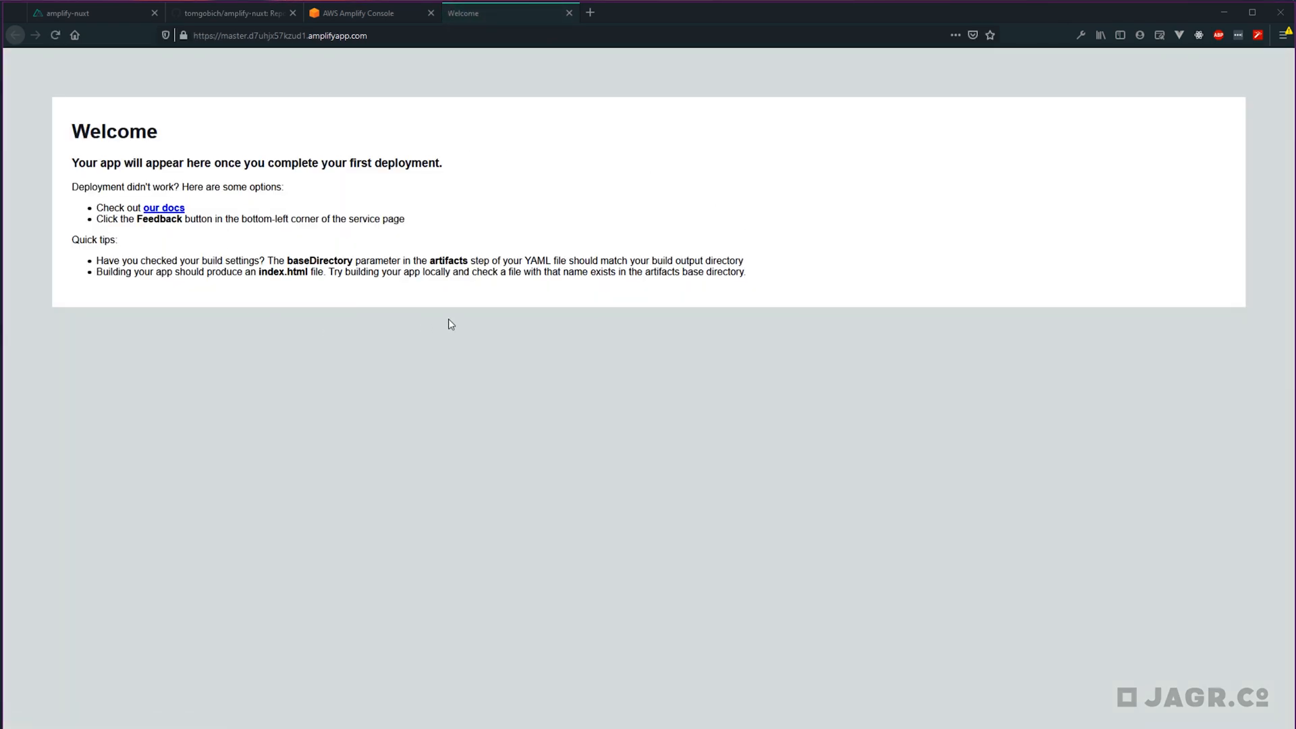
mouse_move(515, 26)
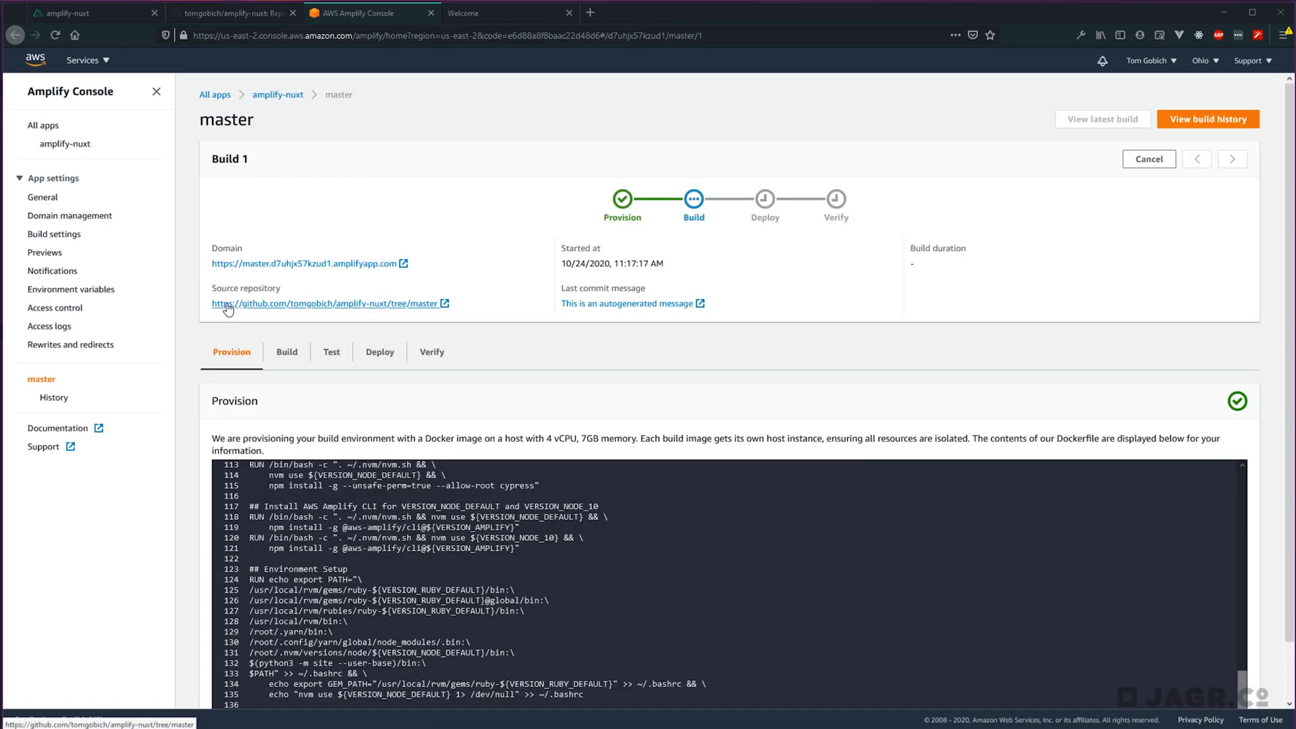
Step: Check Build 1's logs and view the device screenshots on the Verify tab
scroll("down", 3)
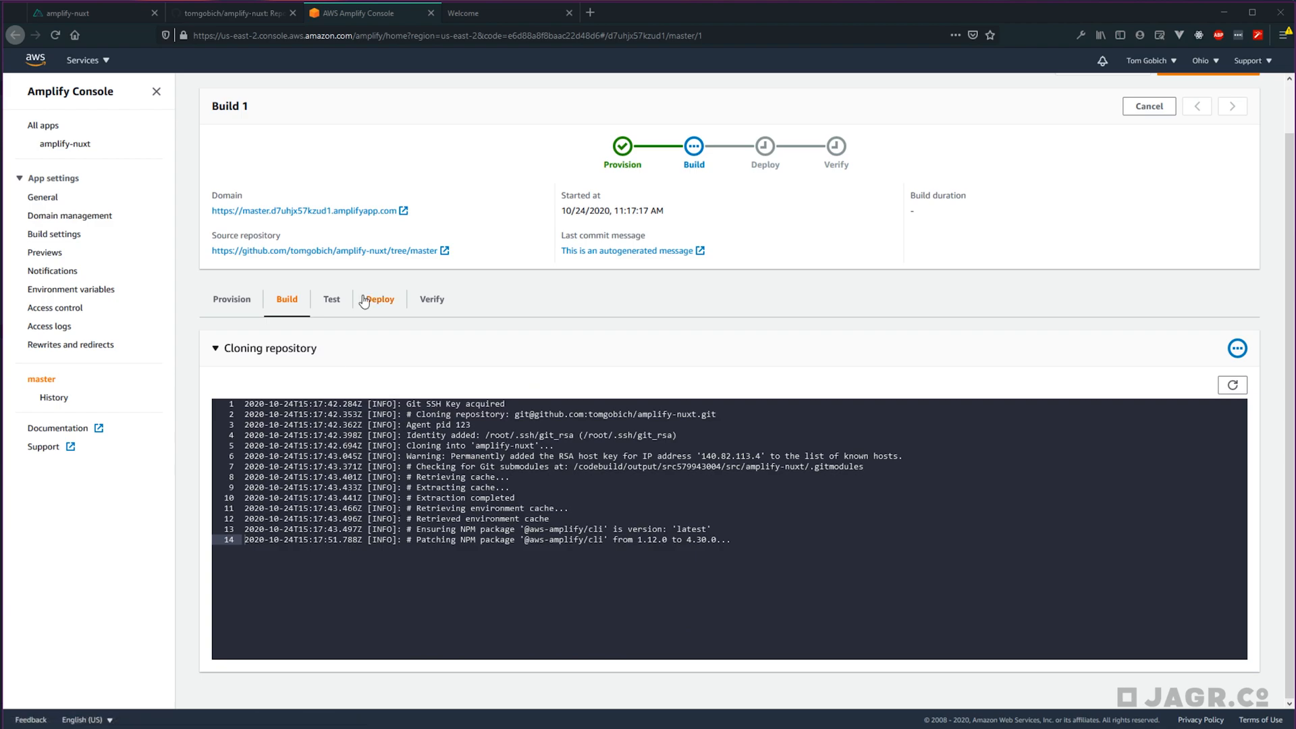
left_click(380, 299)
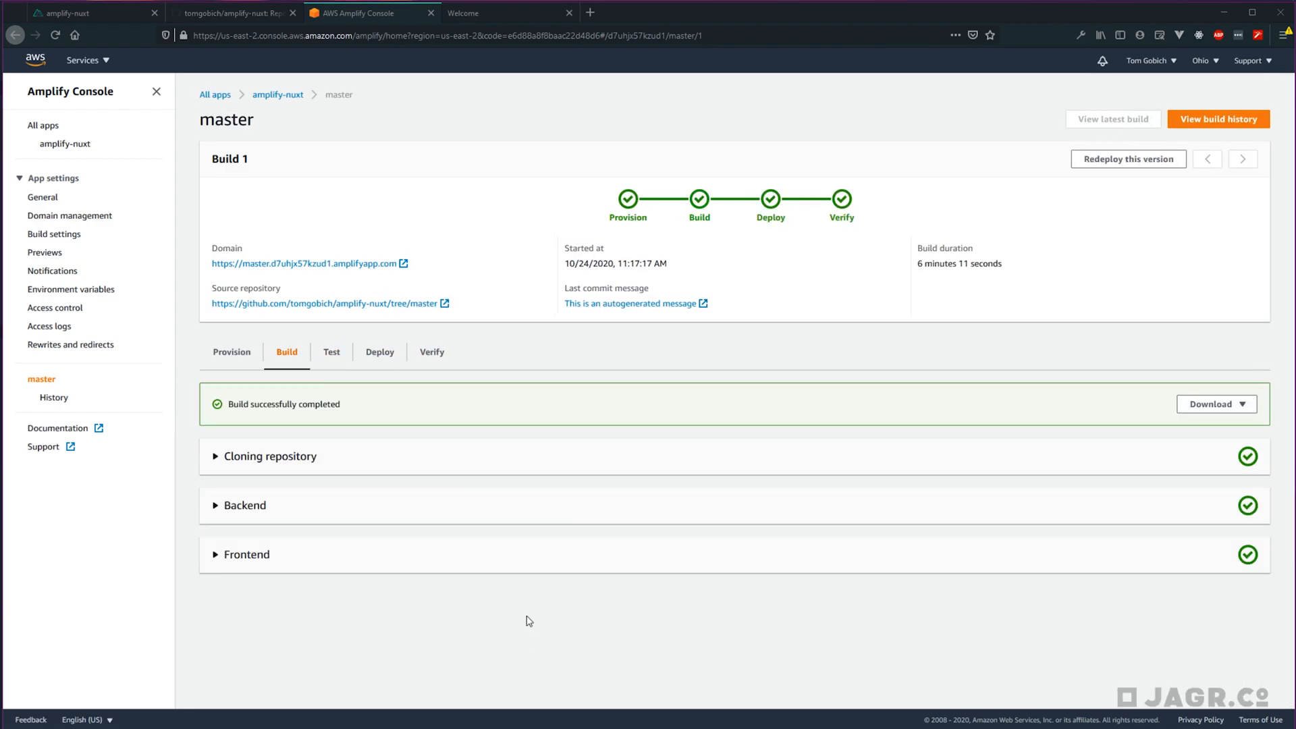
mouse_move(801, 265)
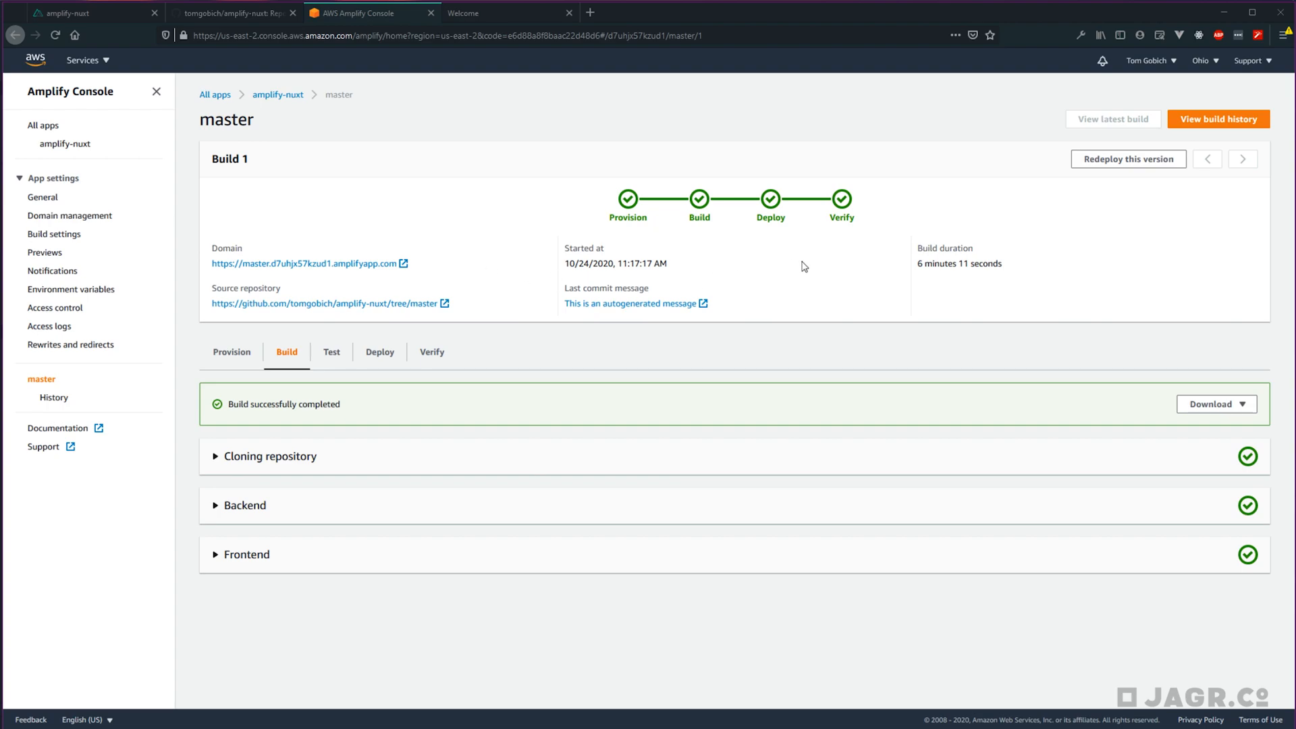
mouse_move(440, 409)
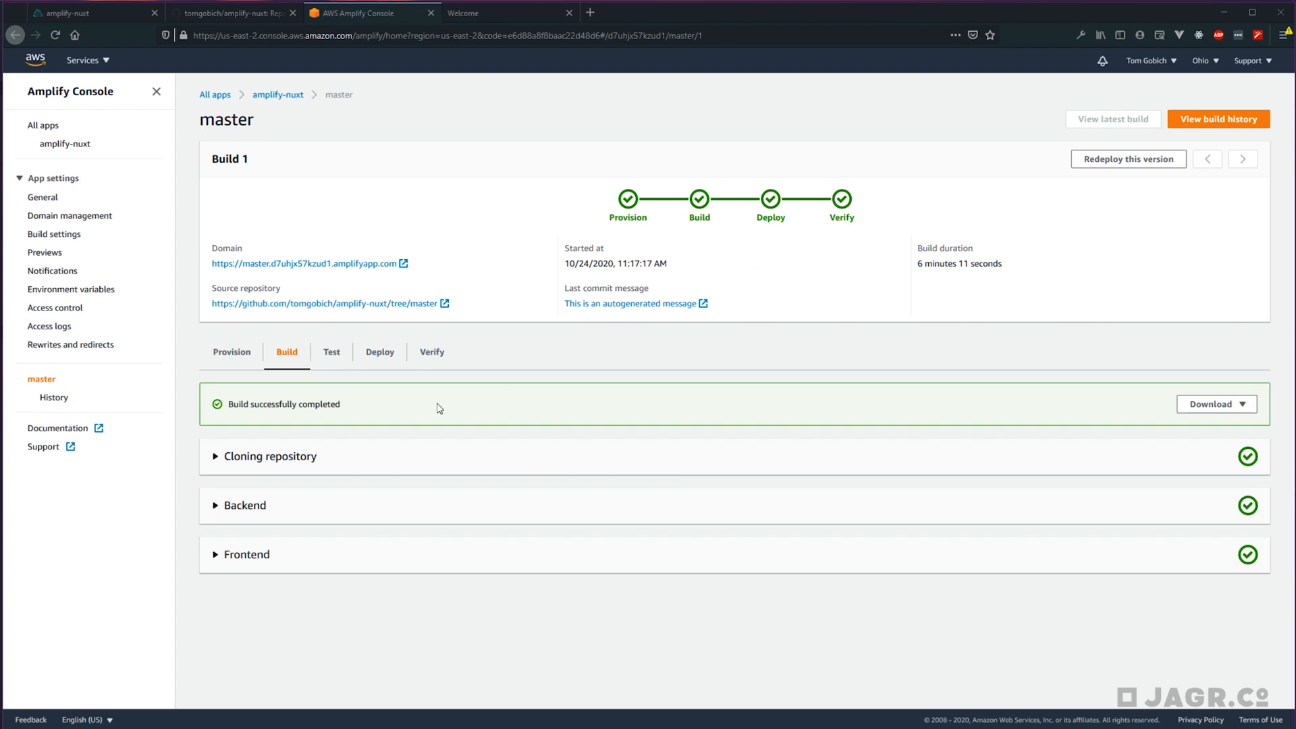
left_click(431, 351)
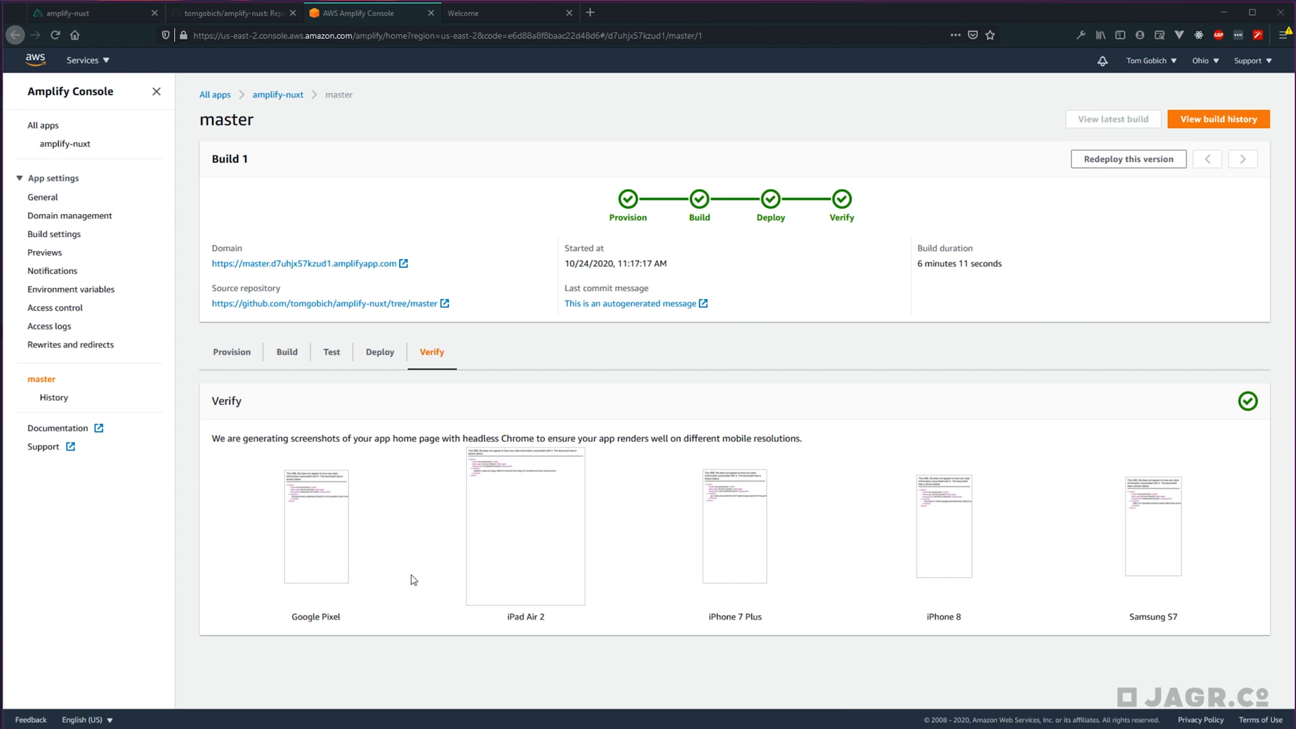
mouse_move(383, 427)
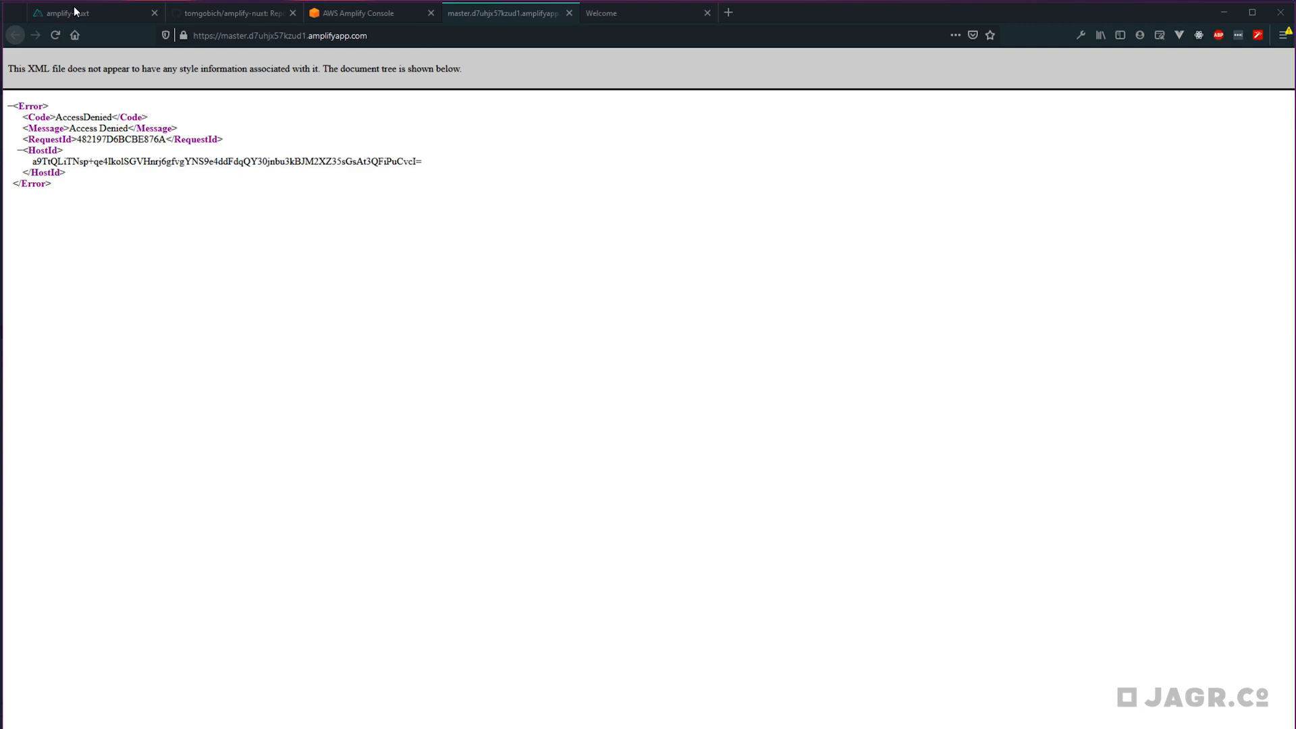
mouse_move(369, 69)
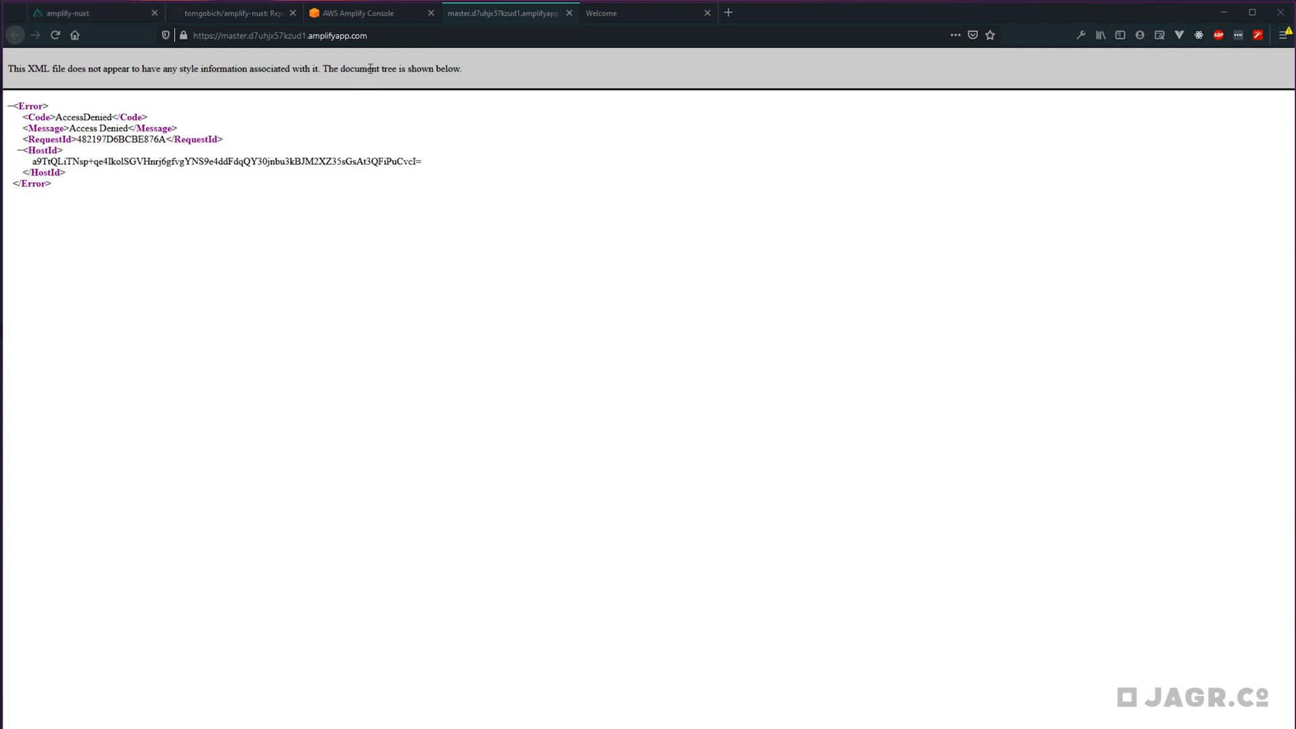
Step: Return to the console tab after the domain shows an AccessDenied XML error
left_click(355, 12)
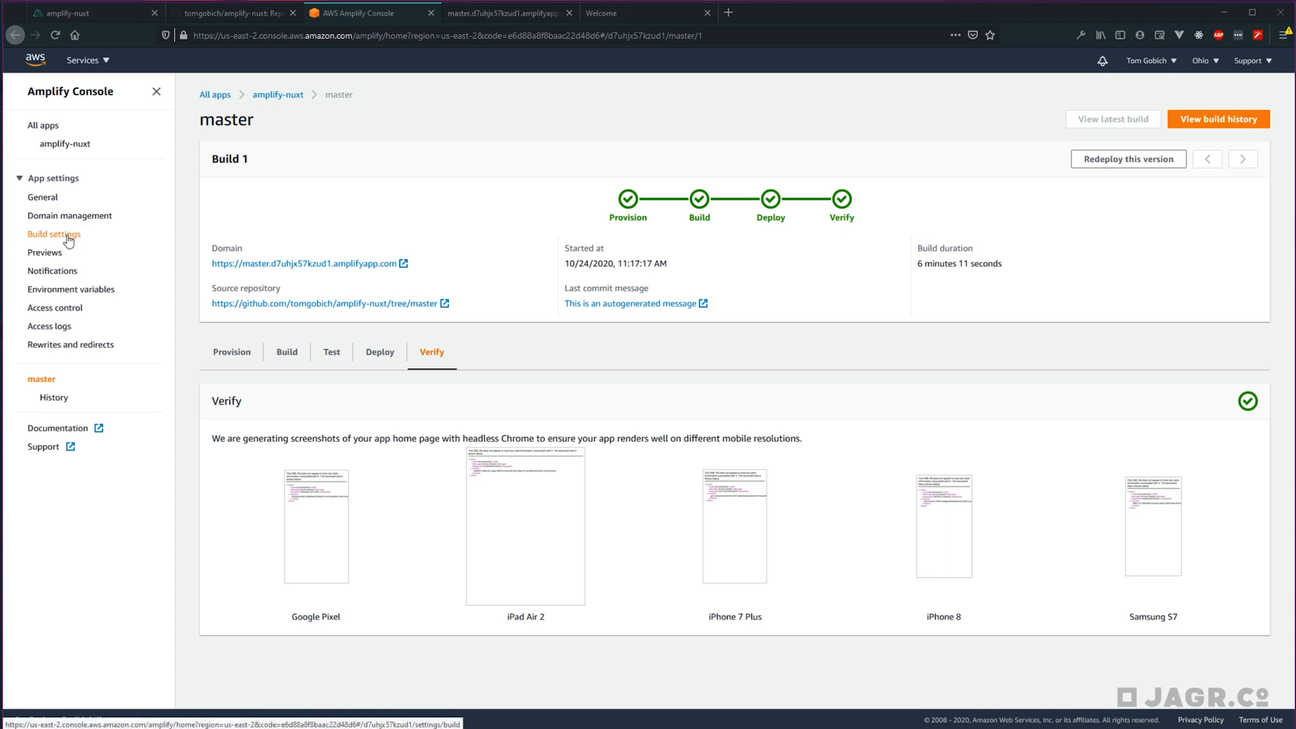
Step: Edit the build spec in App settings to set baseDirectory to /dist/ and save
left_click(54, 234)
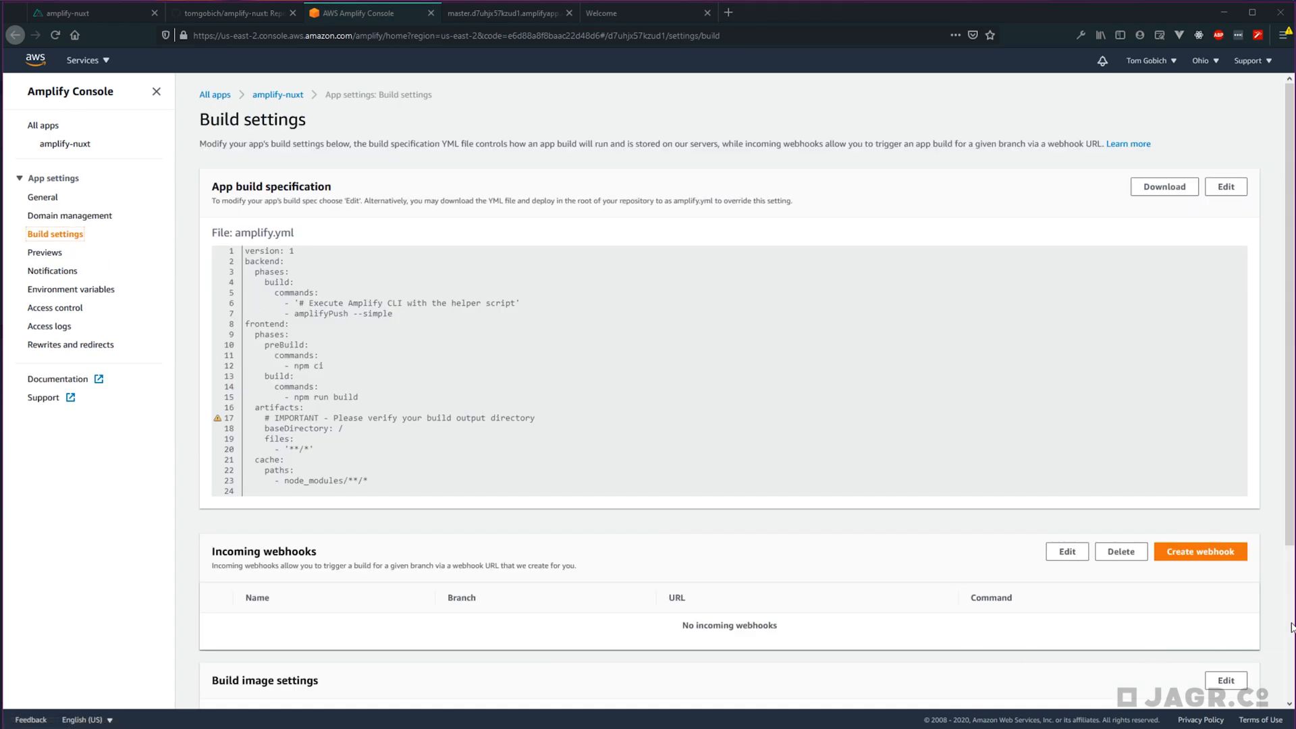
left_click(1226, 186)
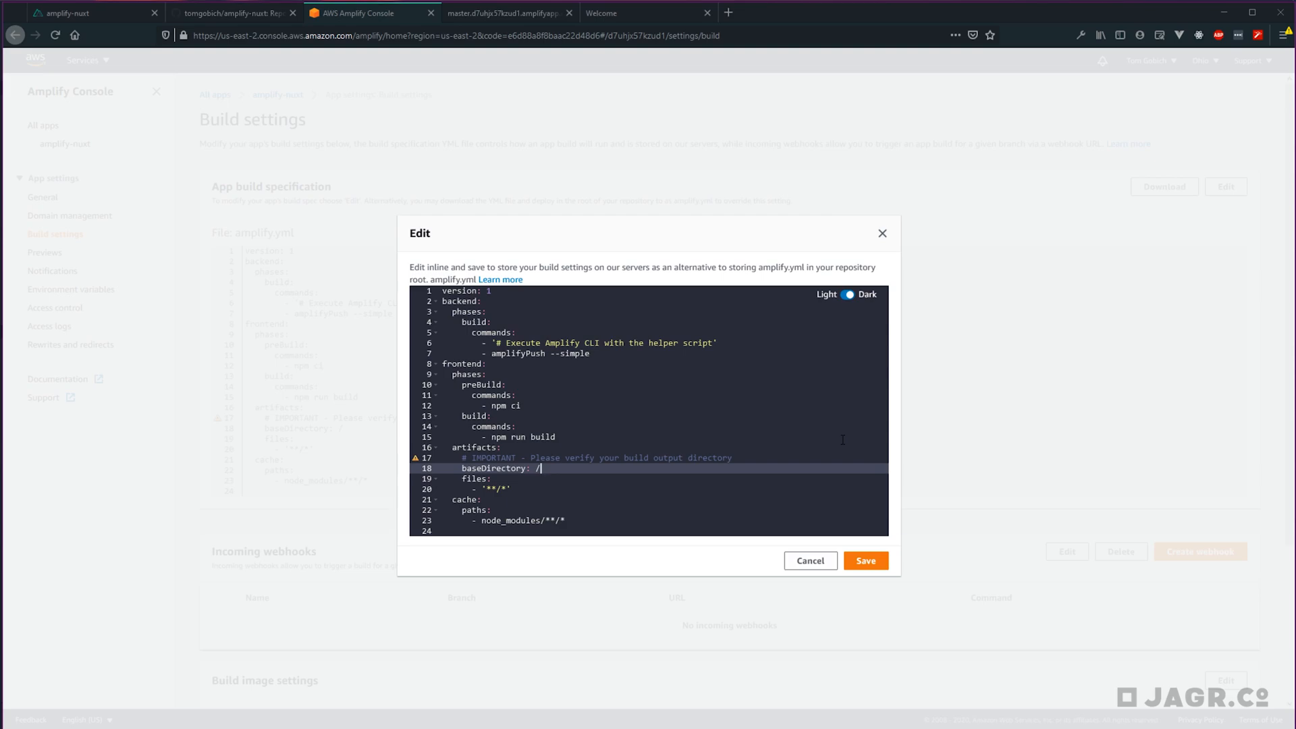
type("dist/")
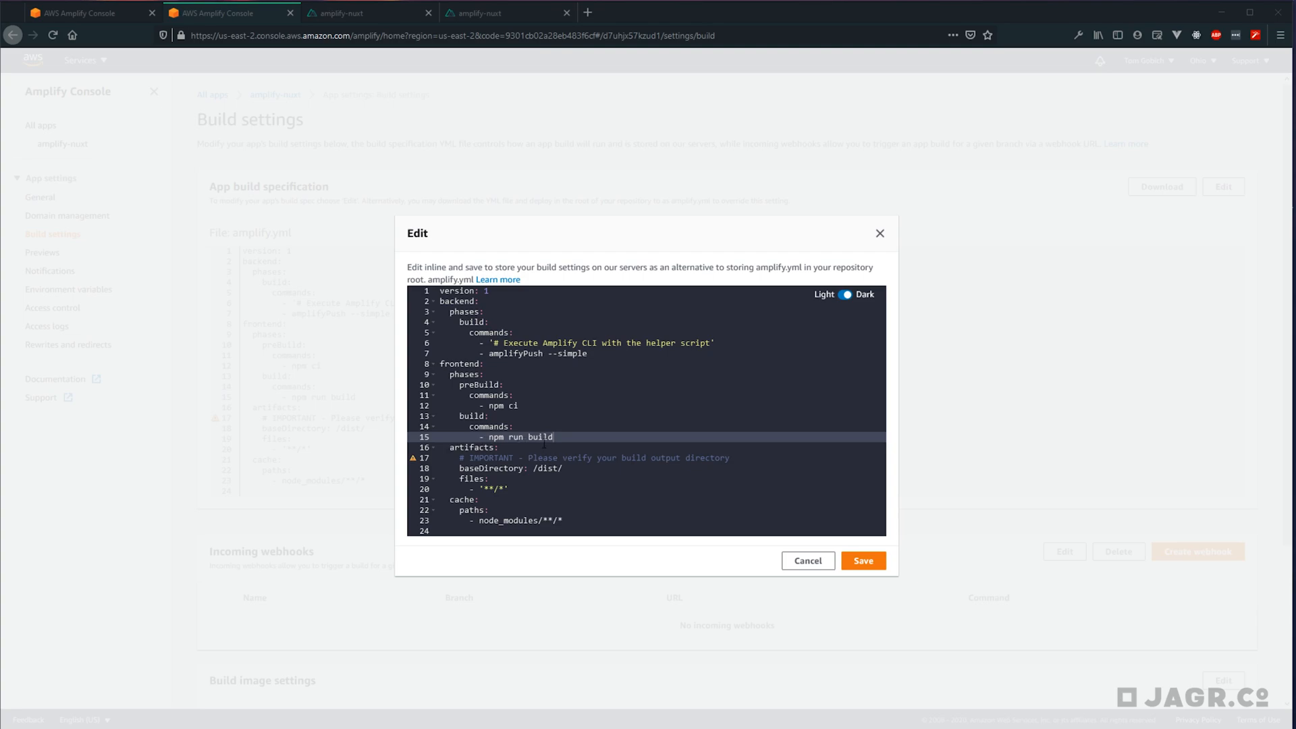
left_click(862, 560)
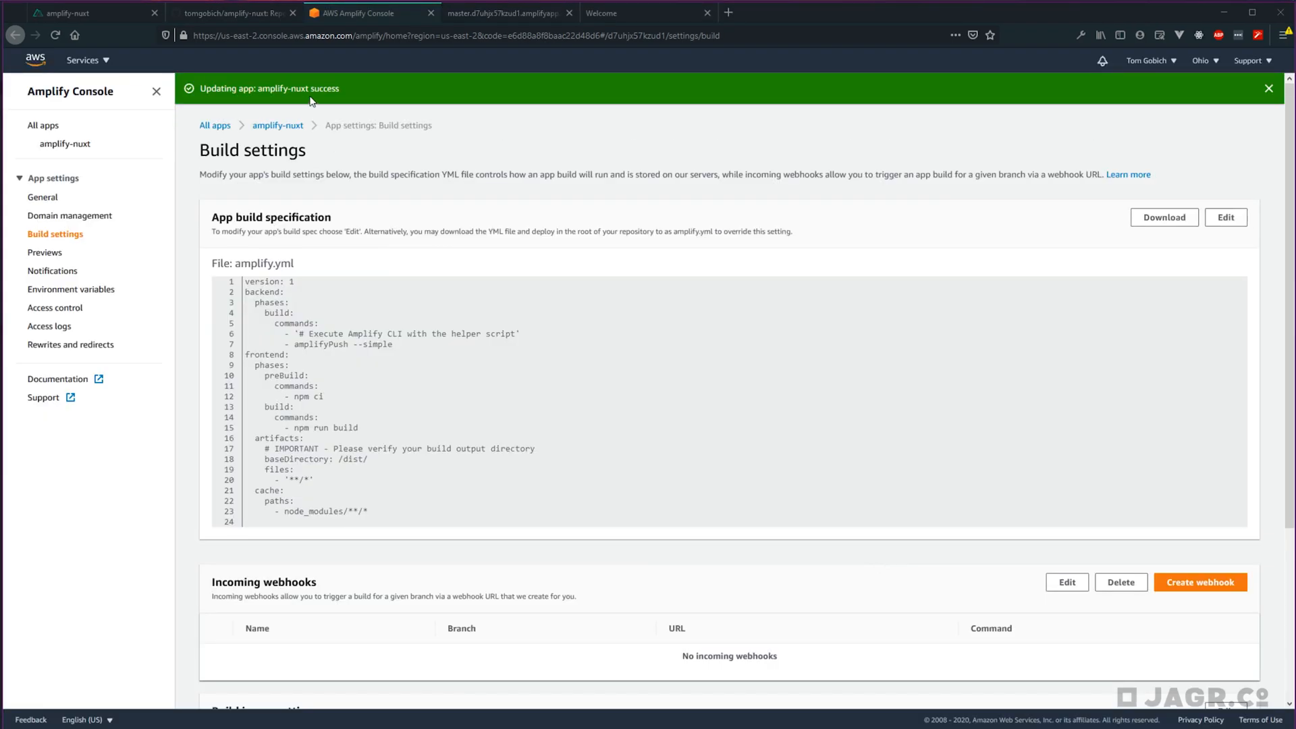
Step: From the amplify-nuxt overview, open the master branch and redeploy it as Build 2
left_click(65, 143)
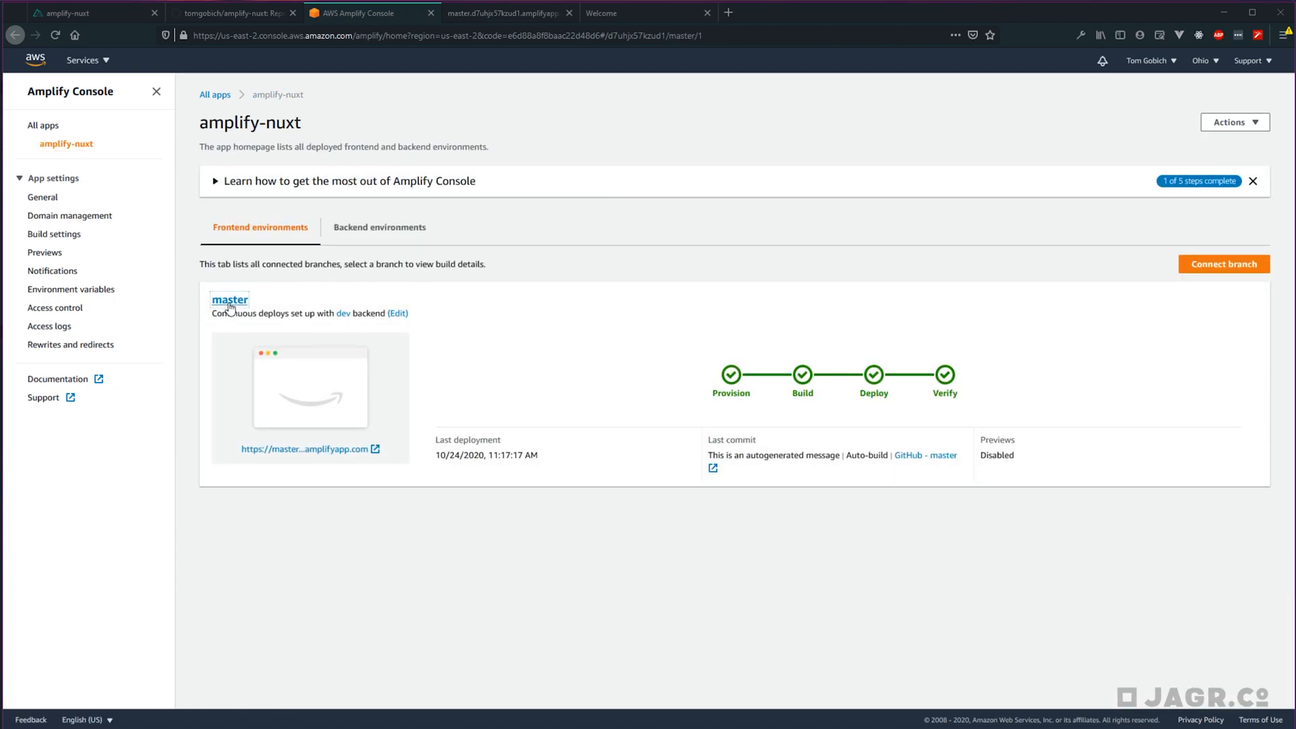
left_click(228, 299)
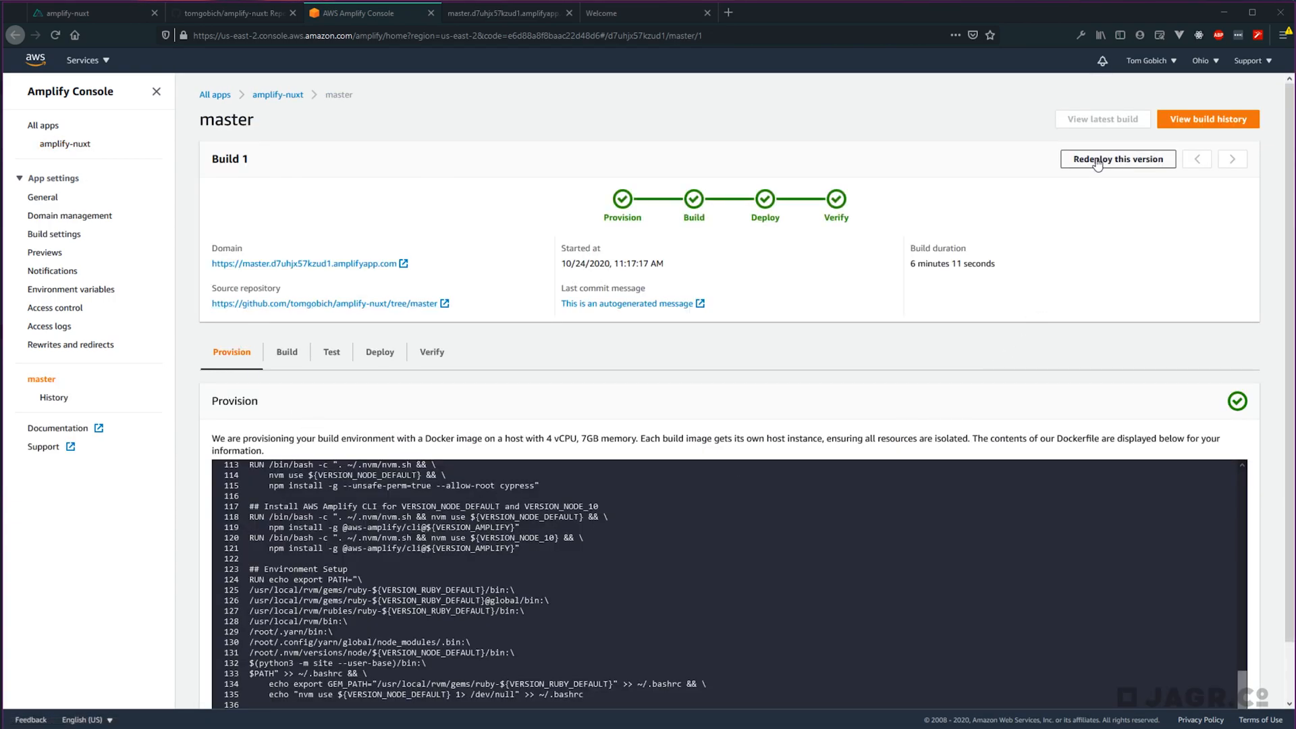
left_click(1231, 158)
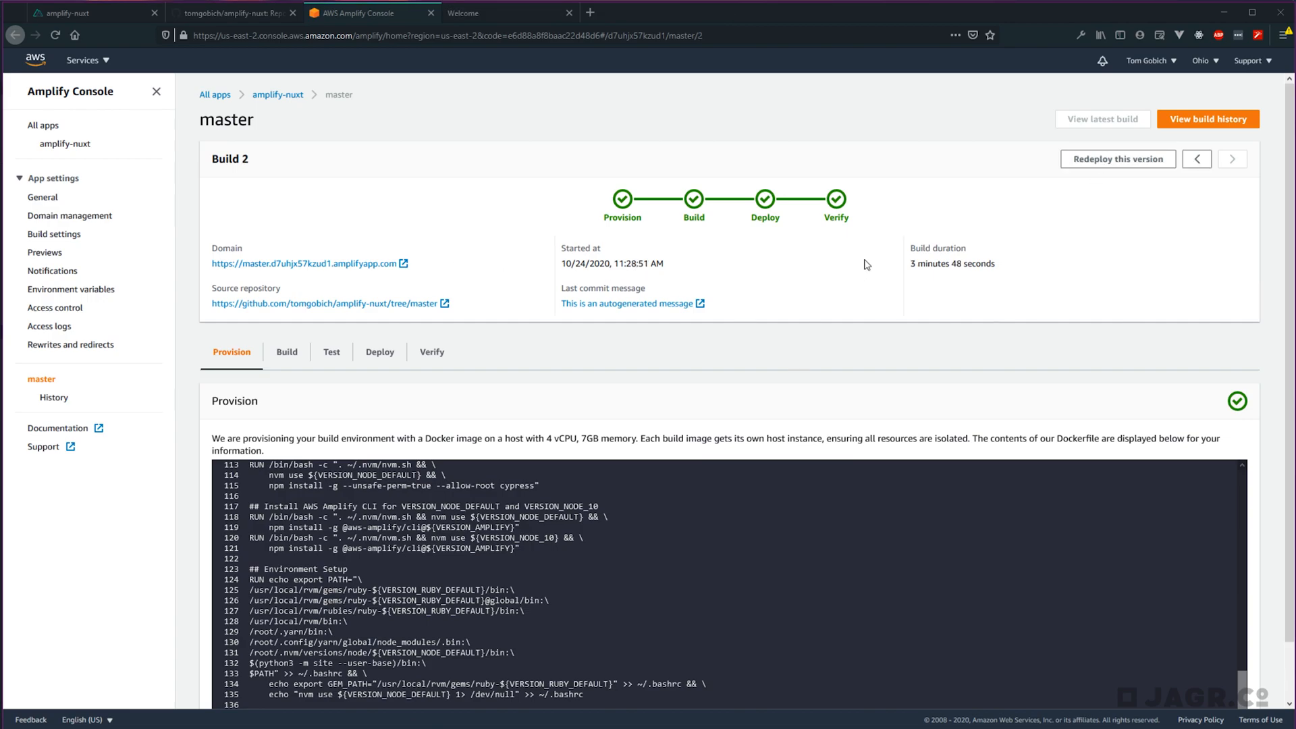
mouse_move(527, 229)
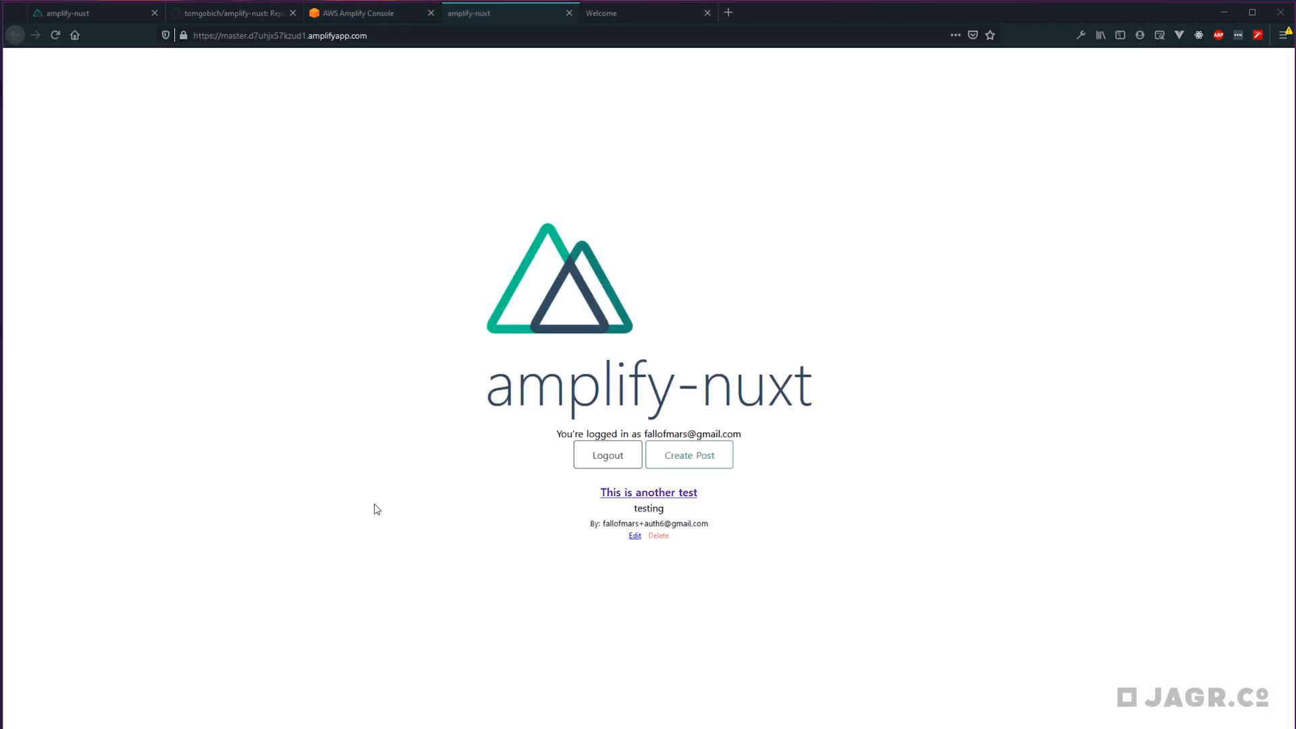
mouse_move(809, 275)
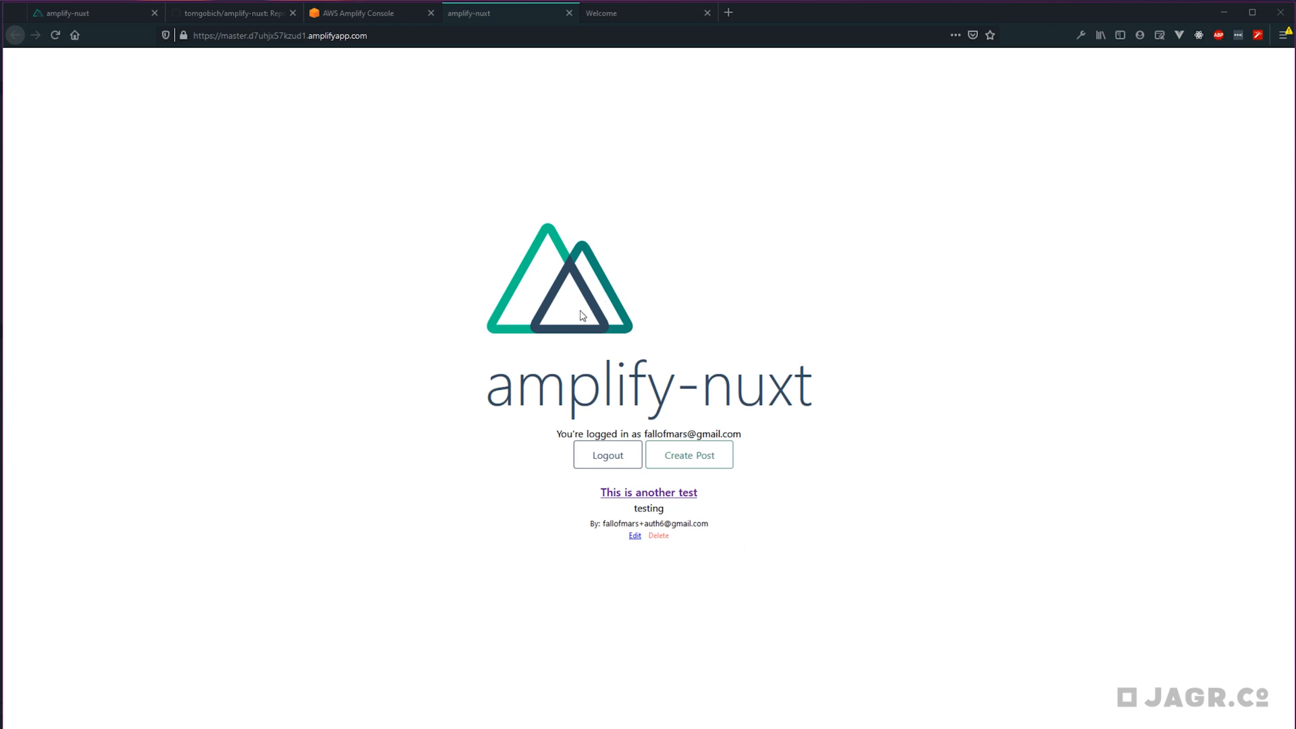
mouse_move(855, 580)
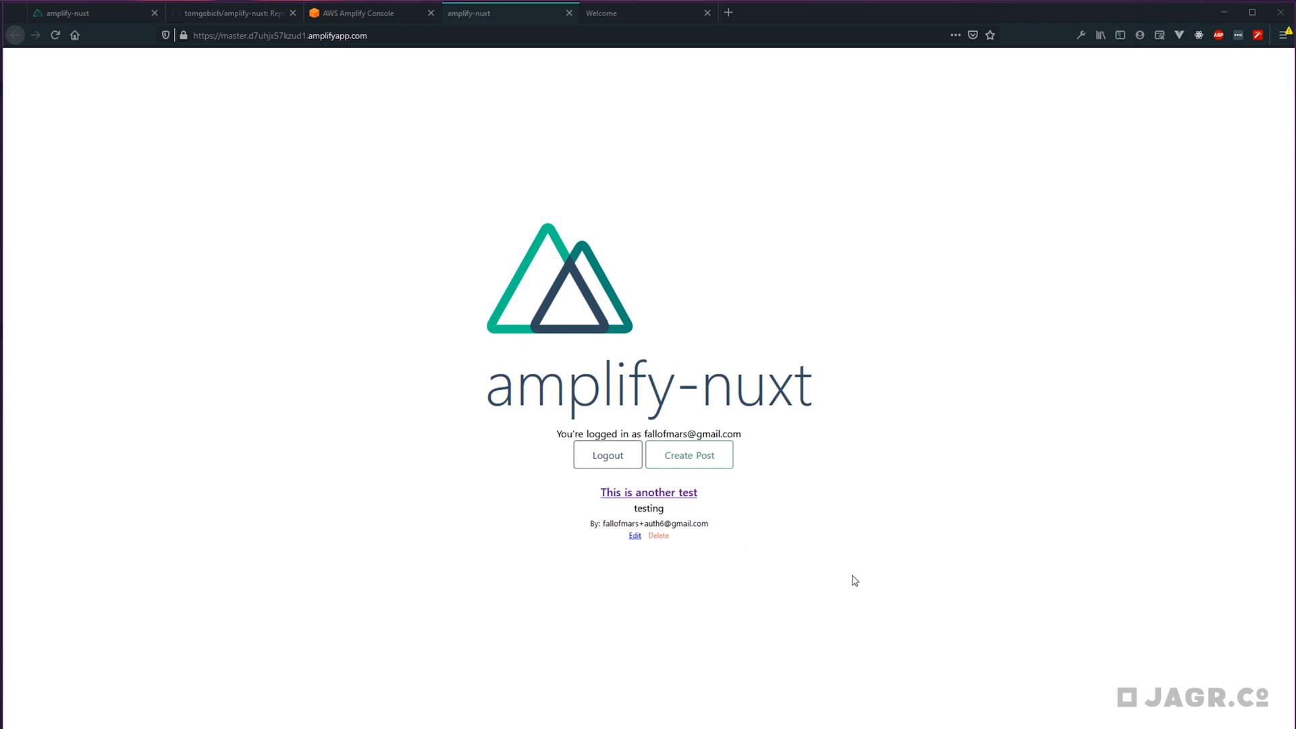
mouse_move(540, 521)
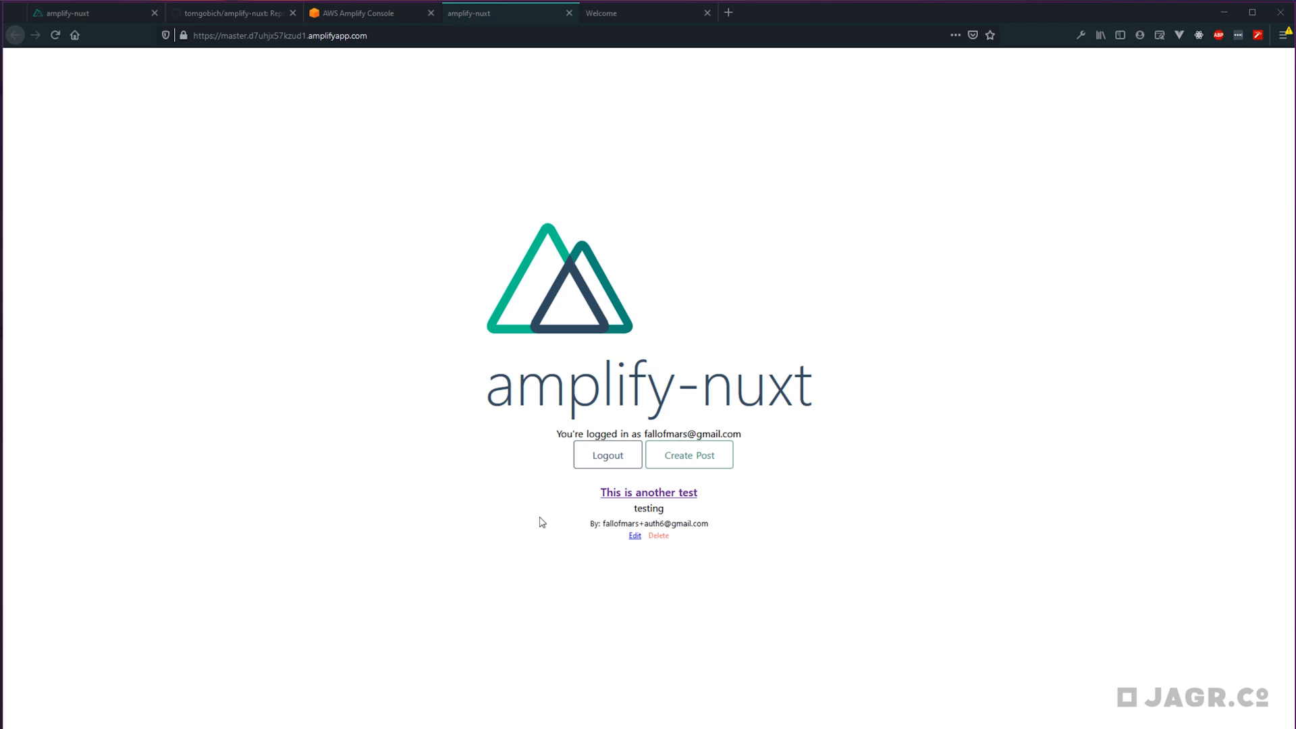
left_click(496, 12)
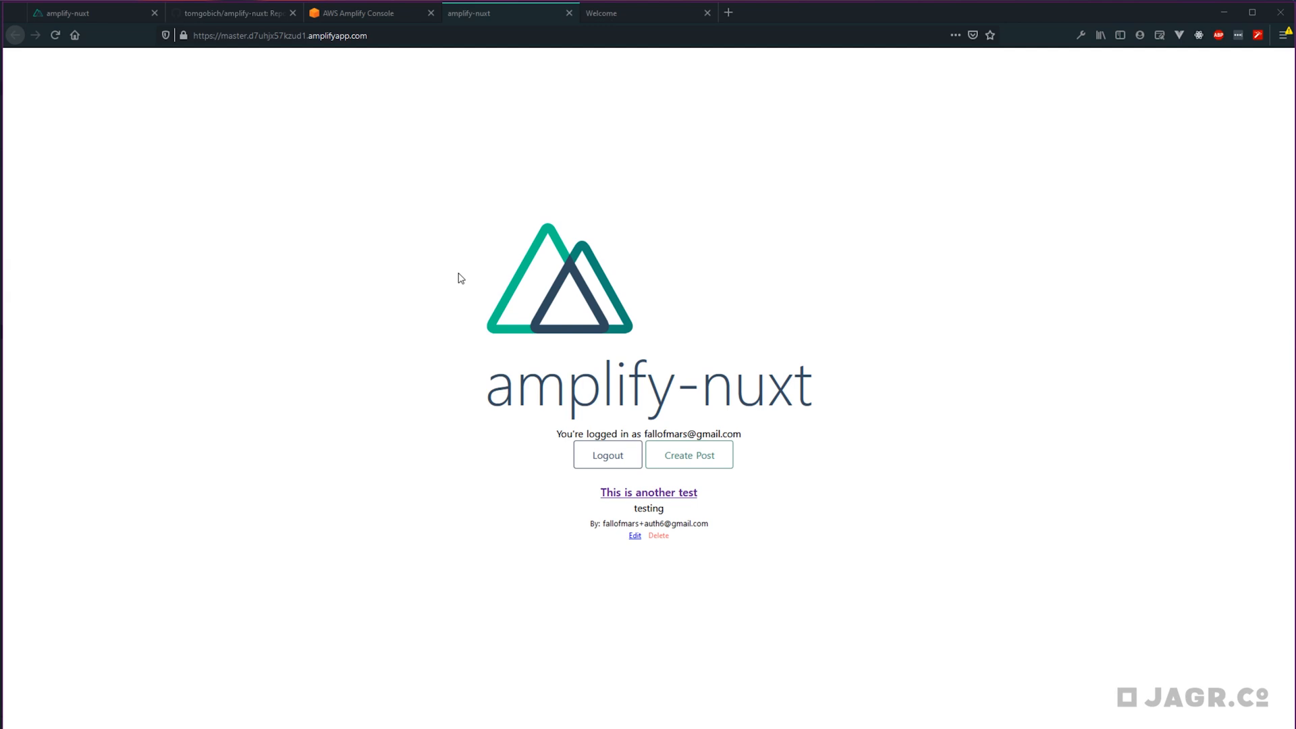
mouse_move(584, 434)
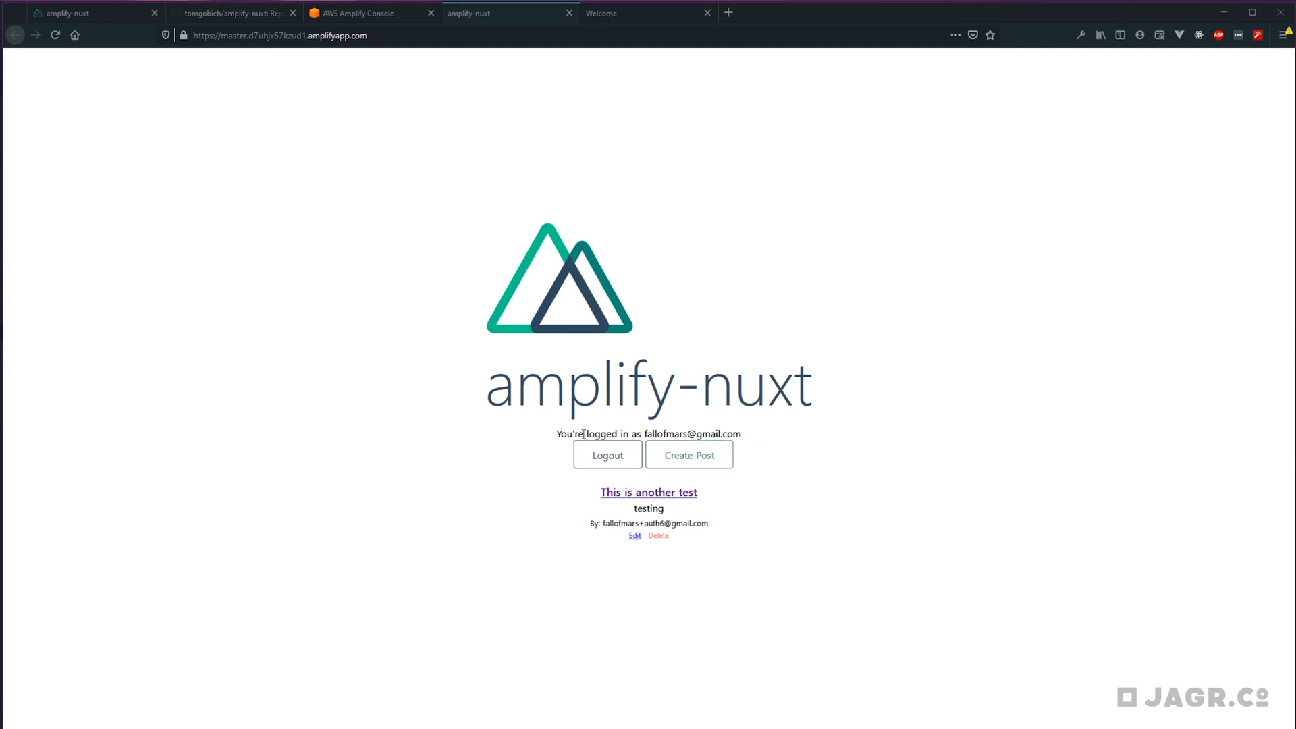
mouse_move(937, 607)
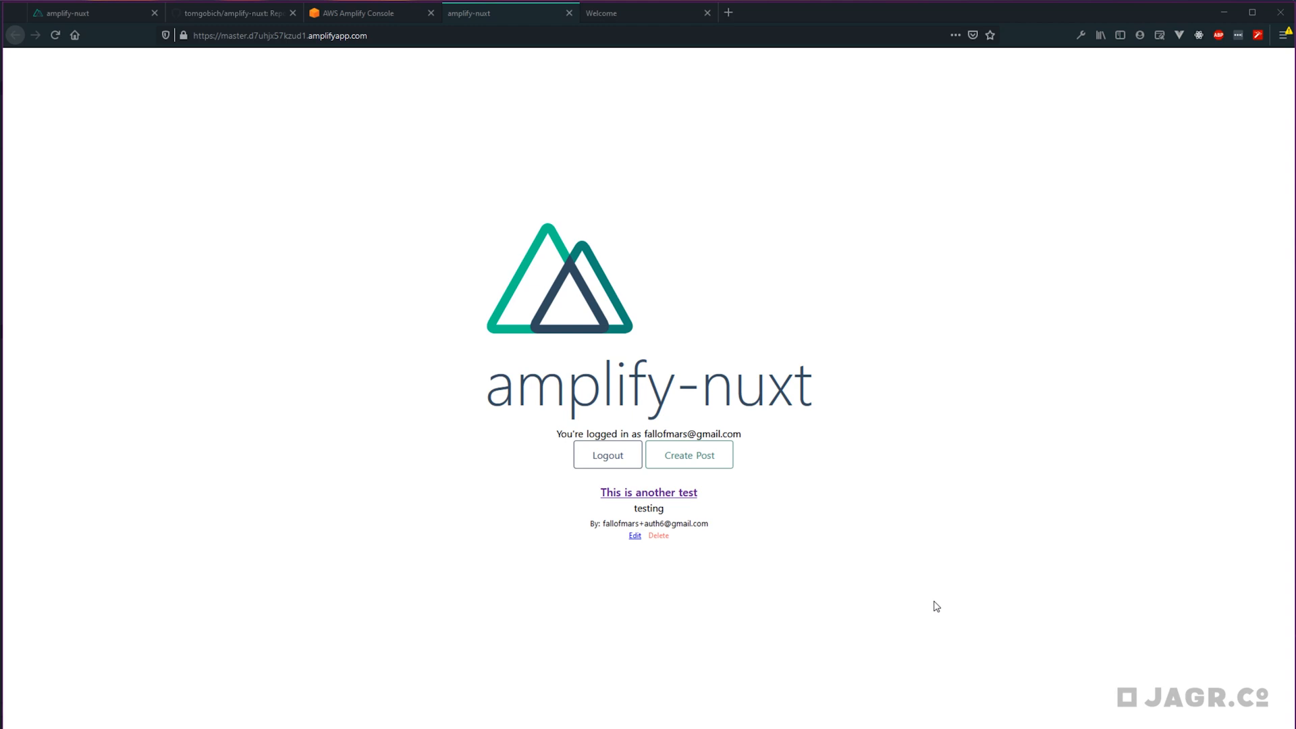
mouse_move(929, 519)
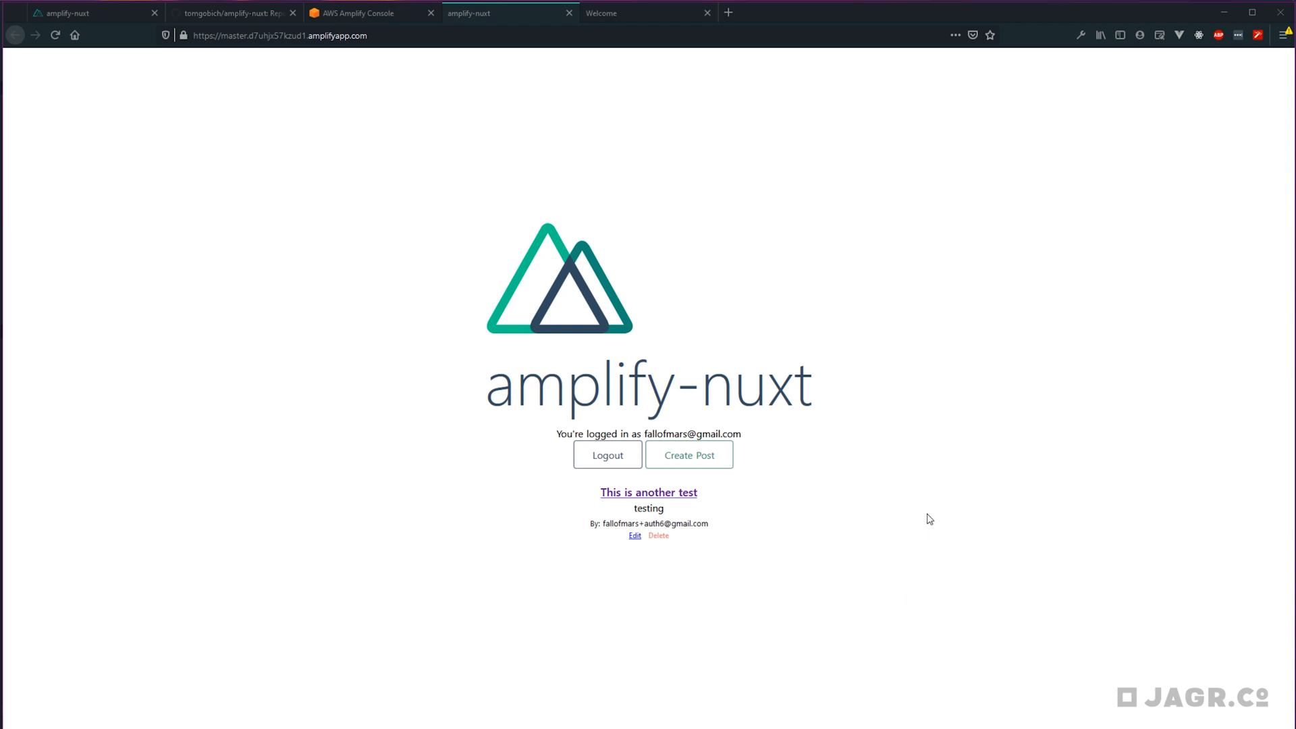
mouse_move(922, 501)
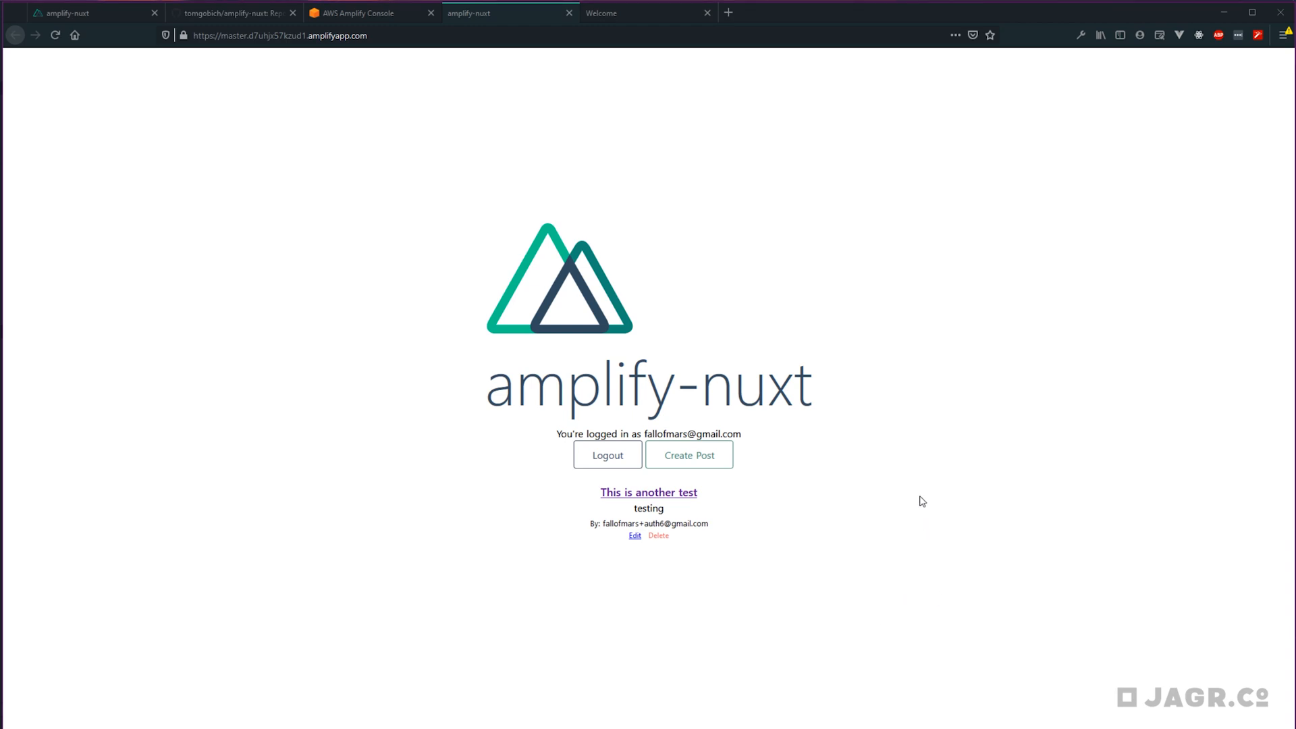
mouse_move(639, 166)
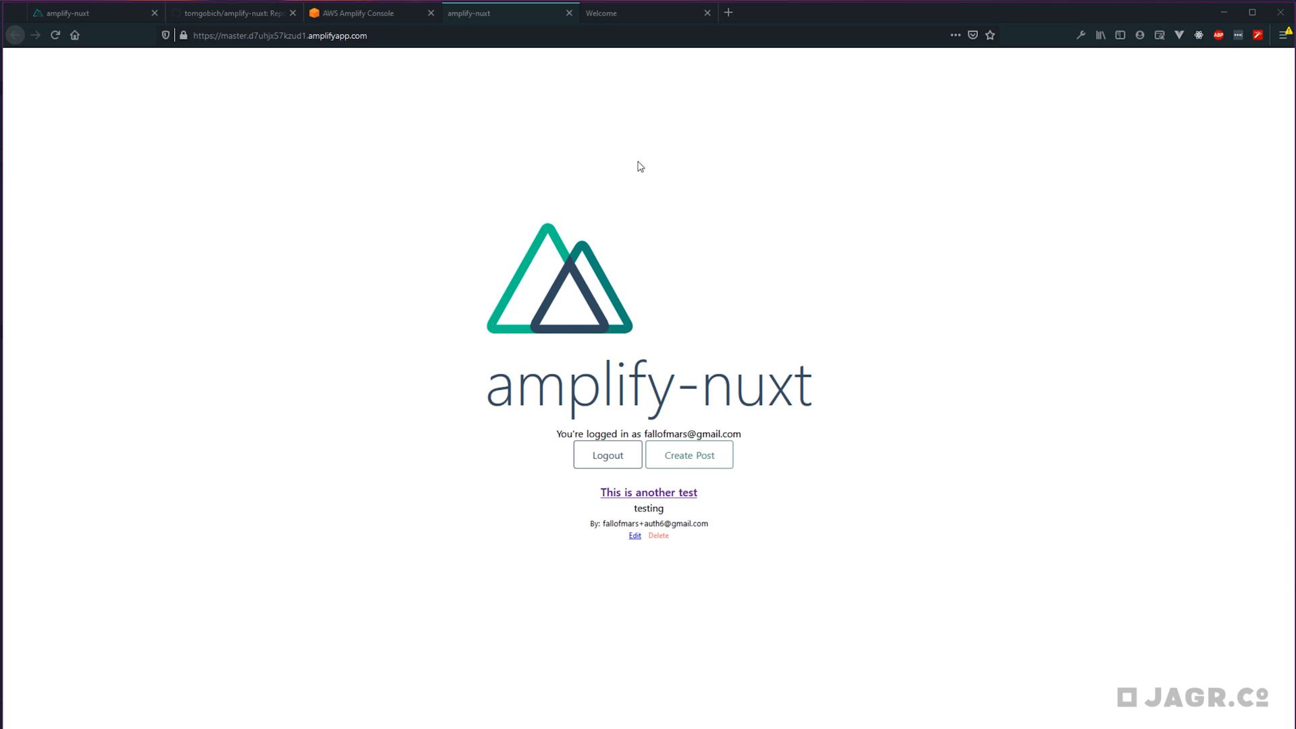
mouse_move(887, 406)
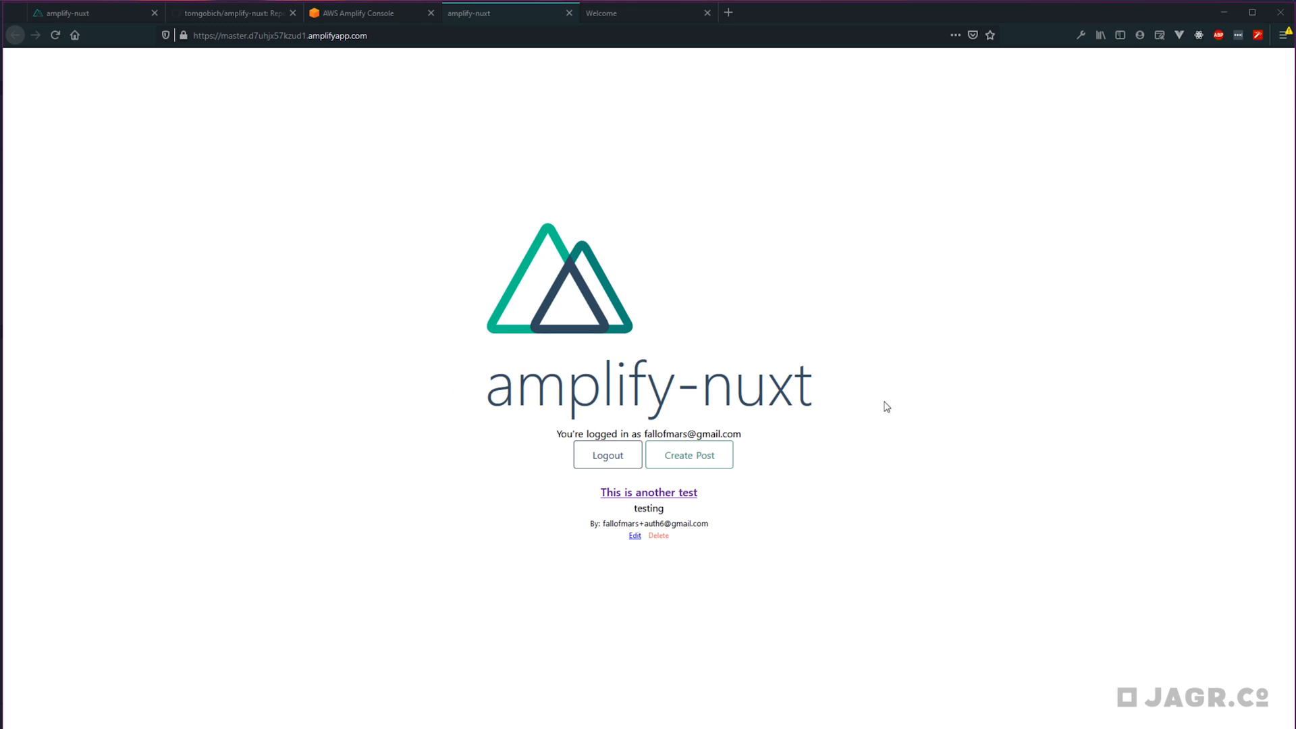